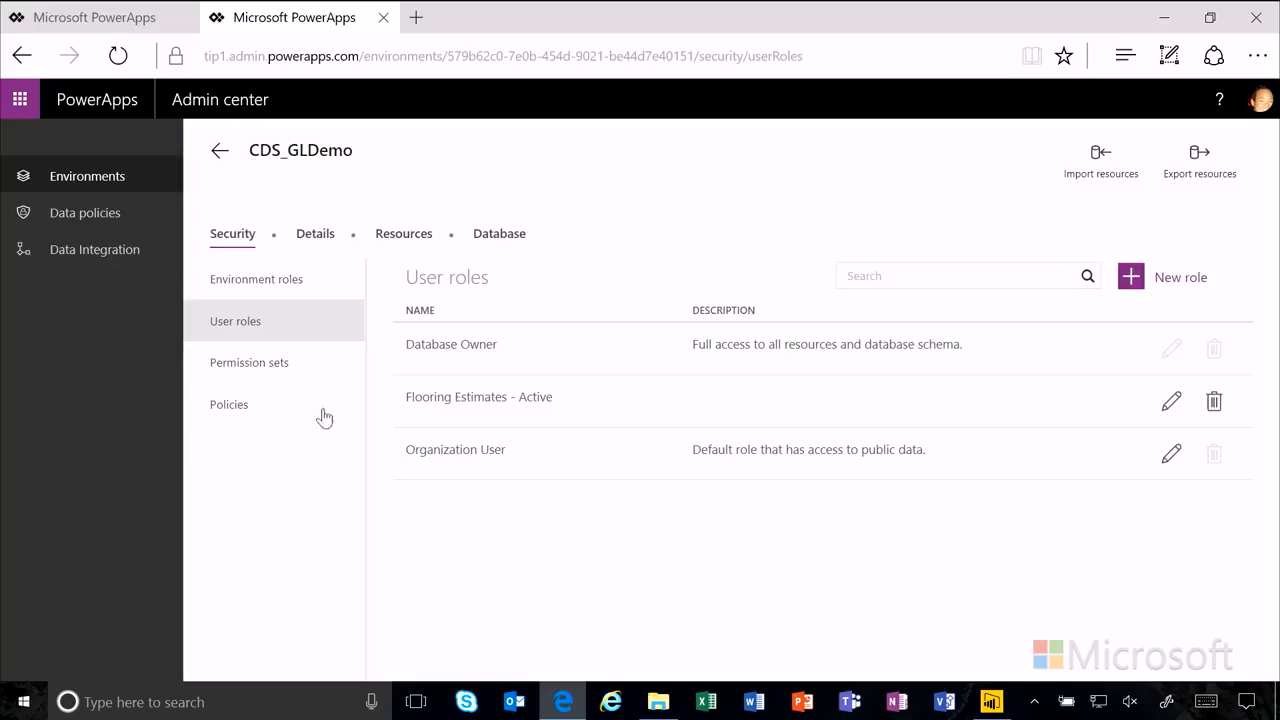
mouse_move(318, 390)
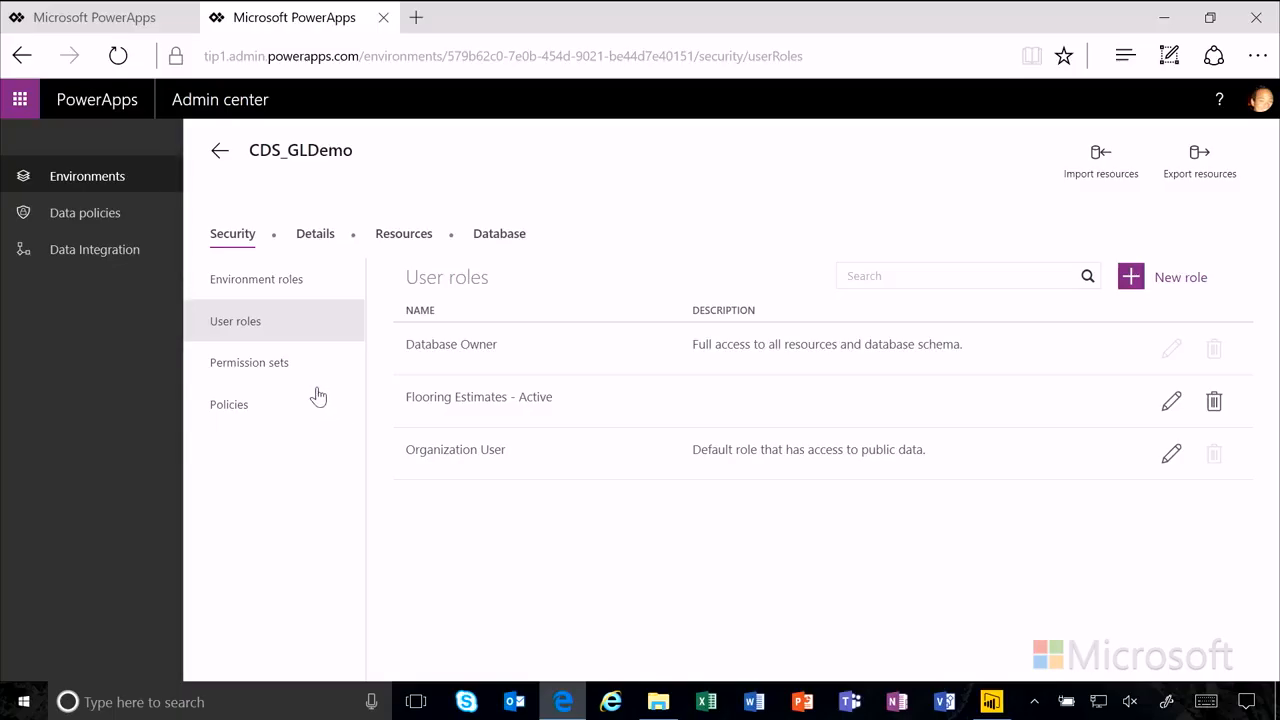
mouse_move(308, 374)
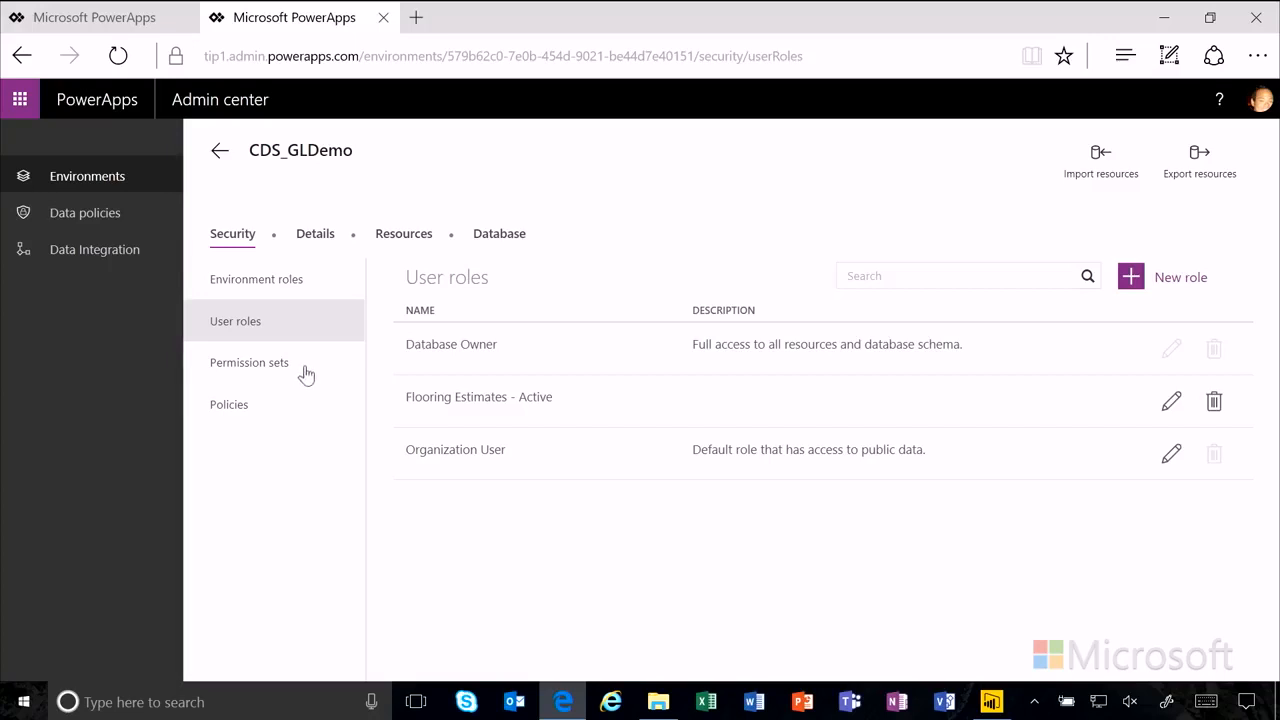
- Show the CDS_GLDemo environment's security Policies page, currently empty
left_click(228, 404)
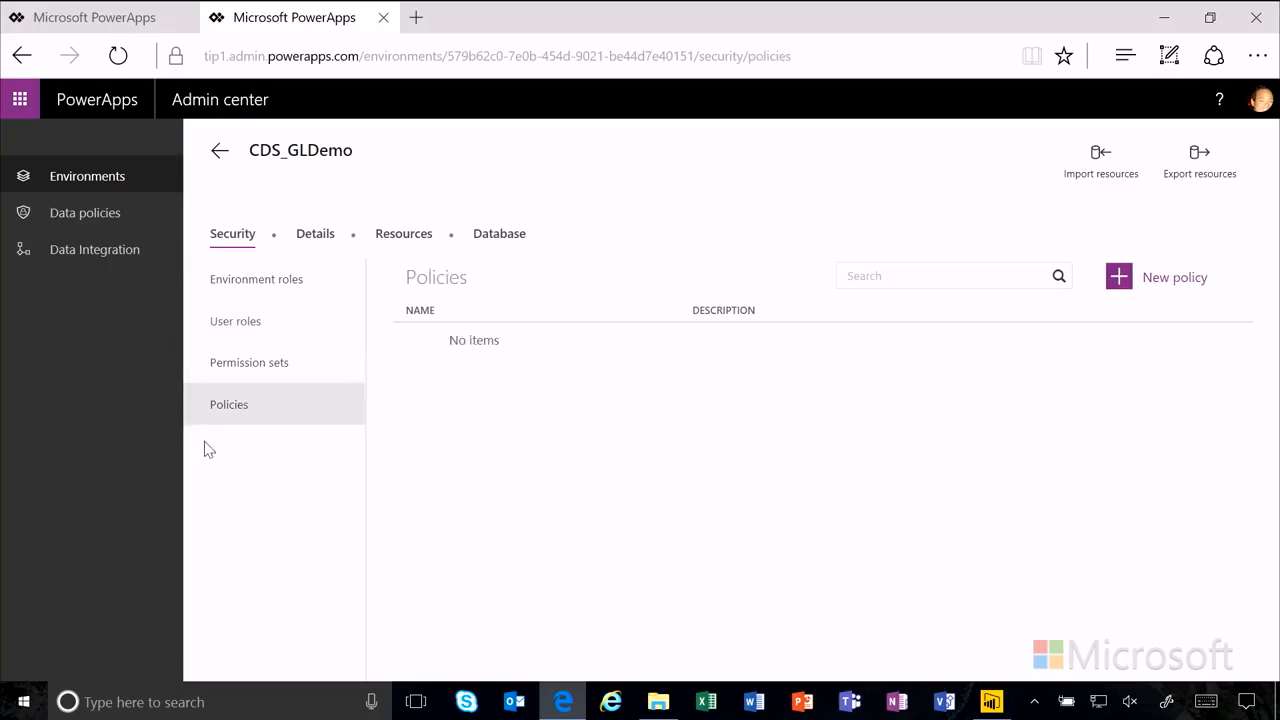
mouse_move(1132, 280)
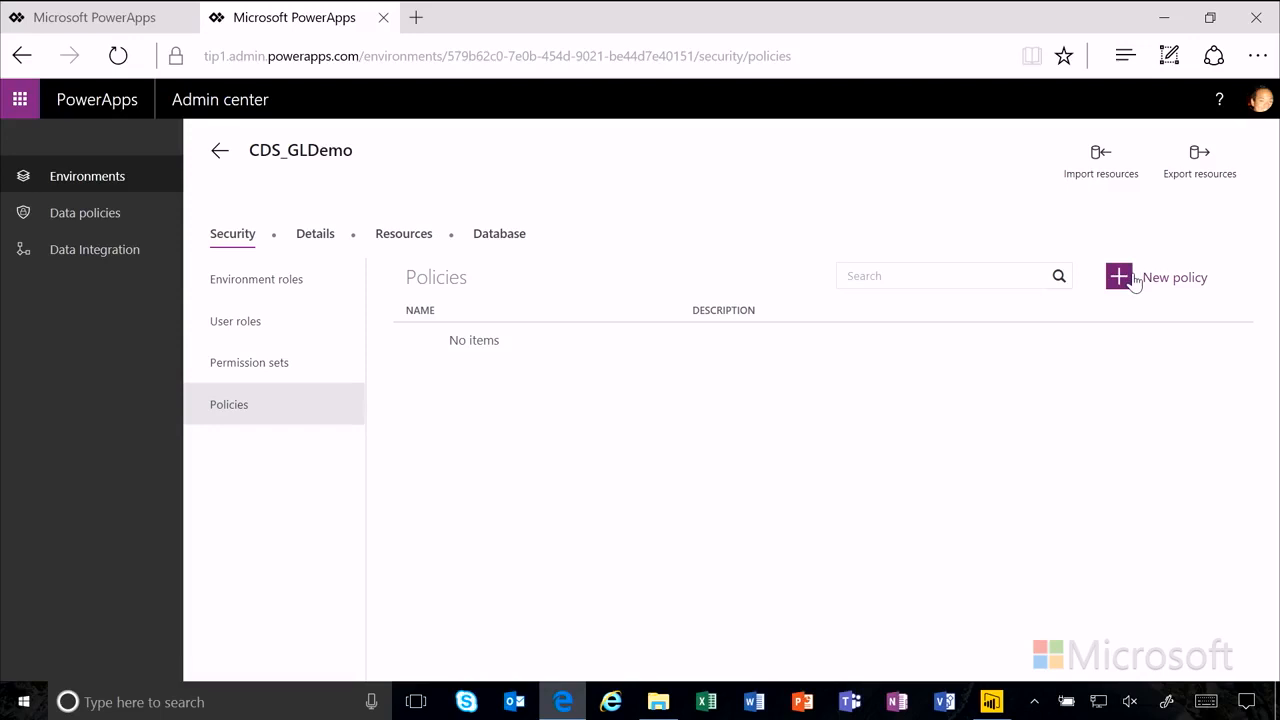
- Start a new policy named 'Flooring Product Status' of type PickList
left_click(1118, 276)
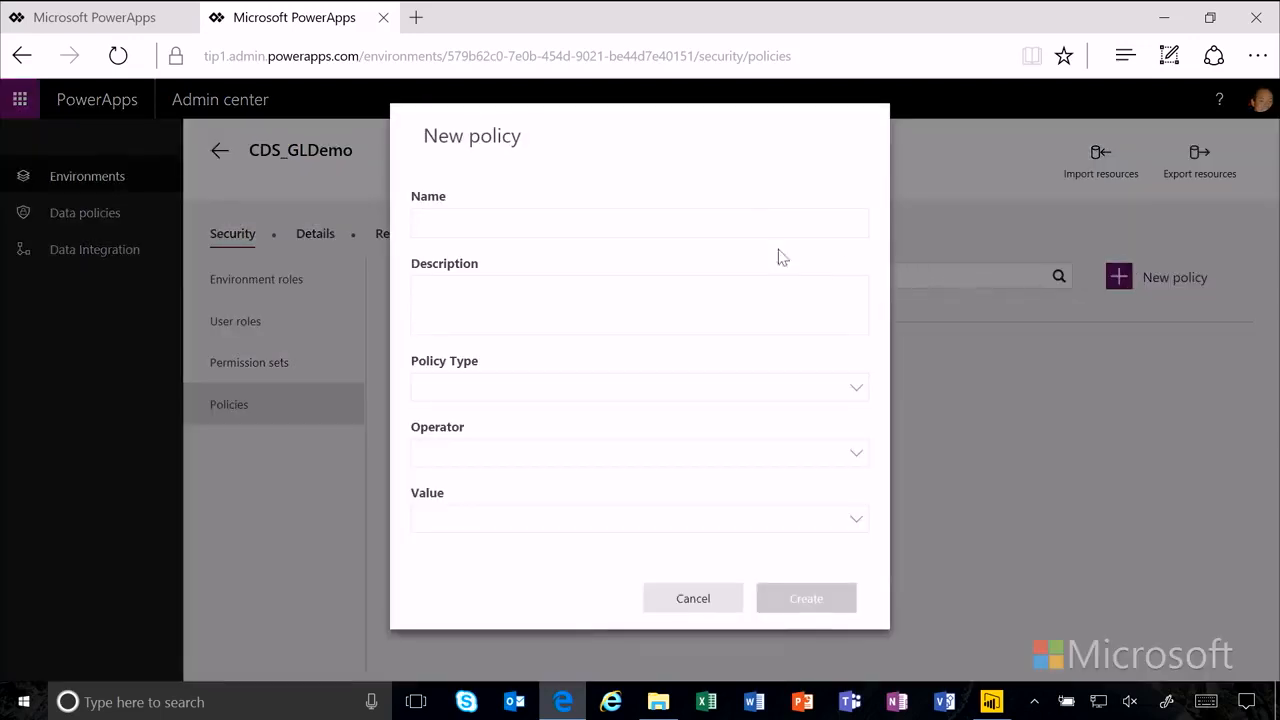
left_click(640, 224)
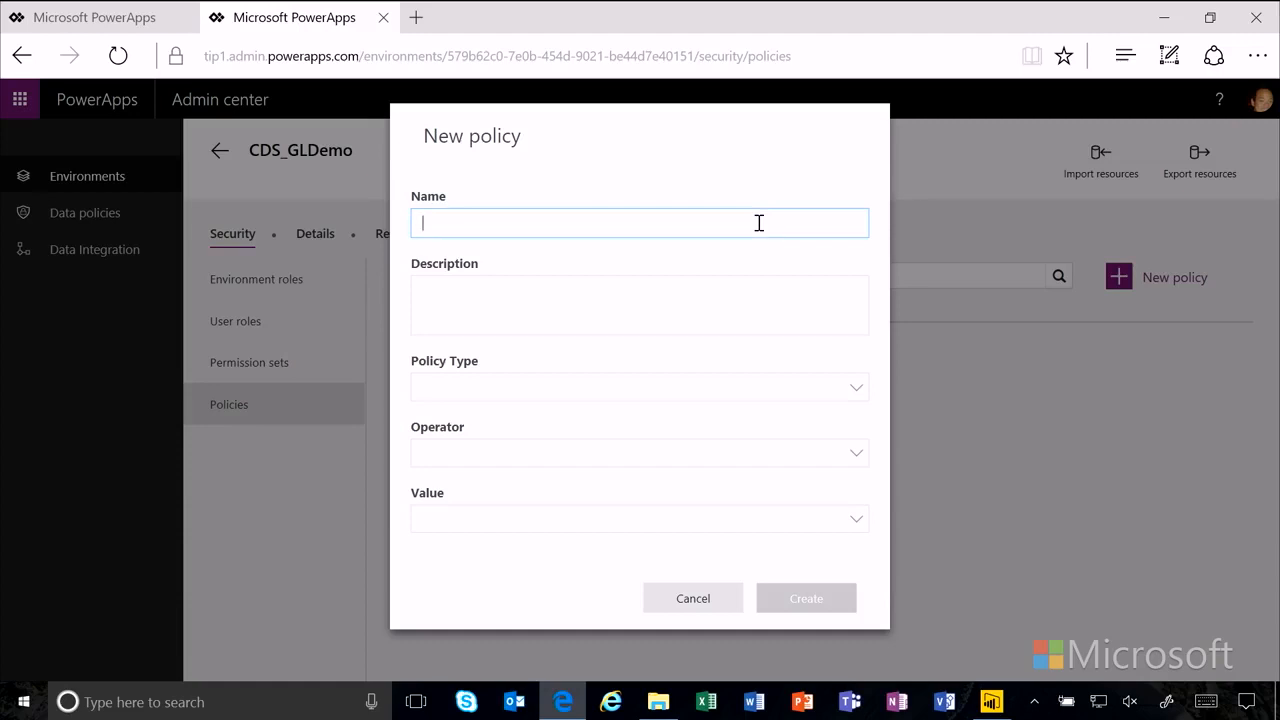
type("Flooring Product Status")
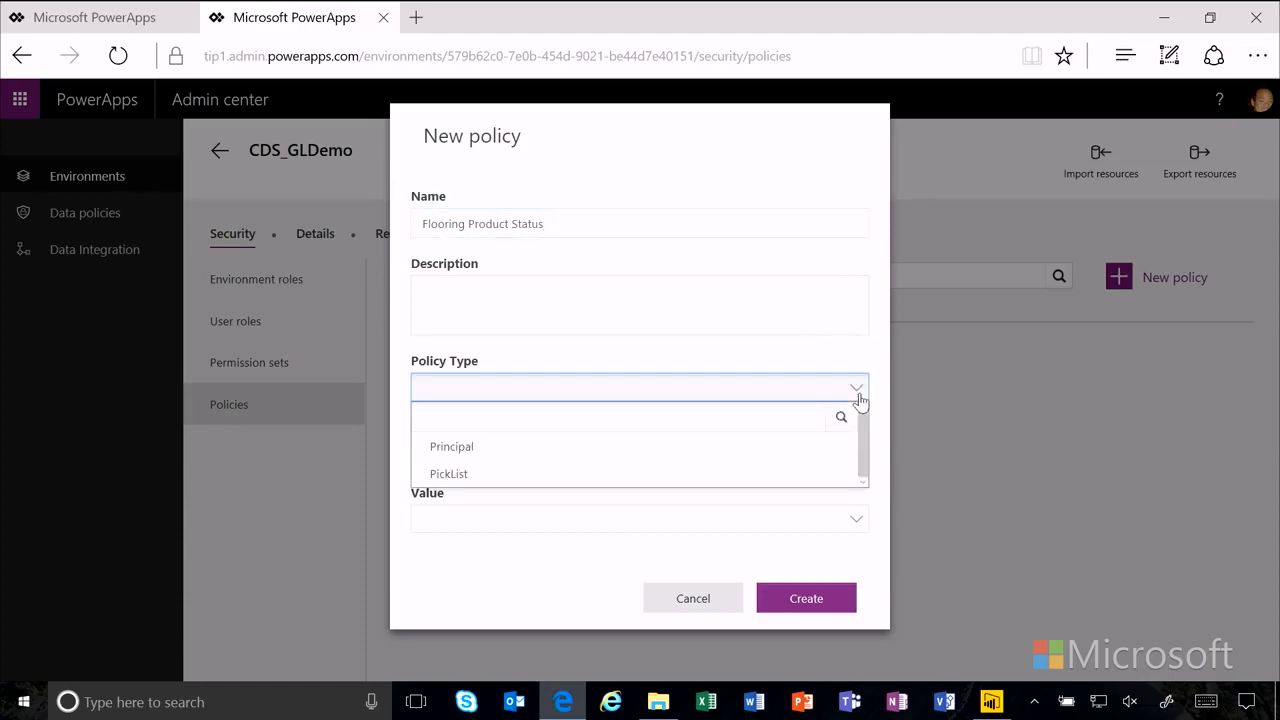
left_click(448, 472)
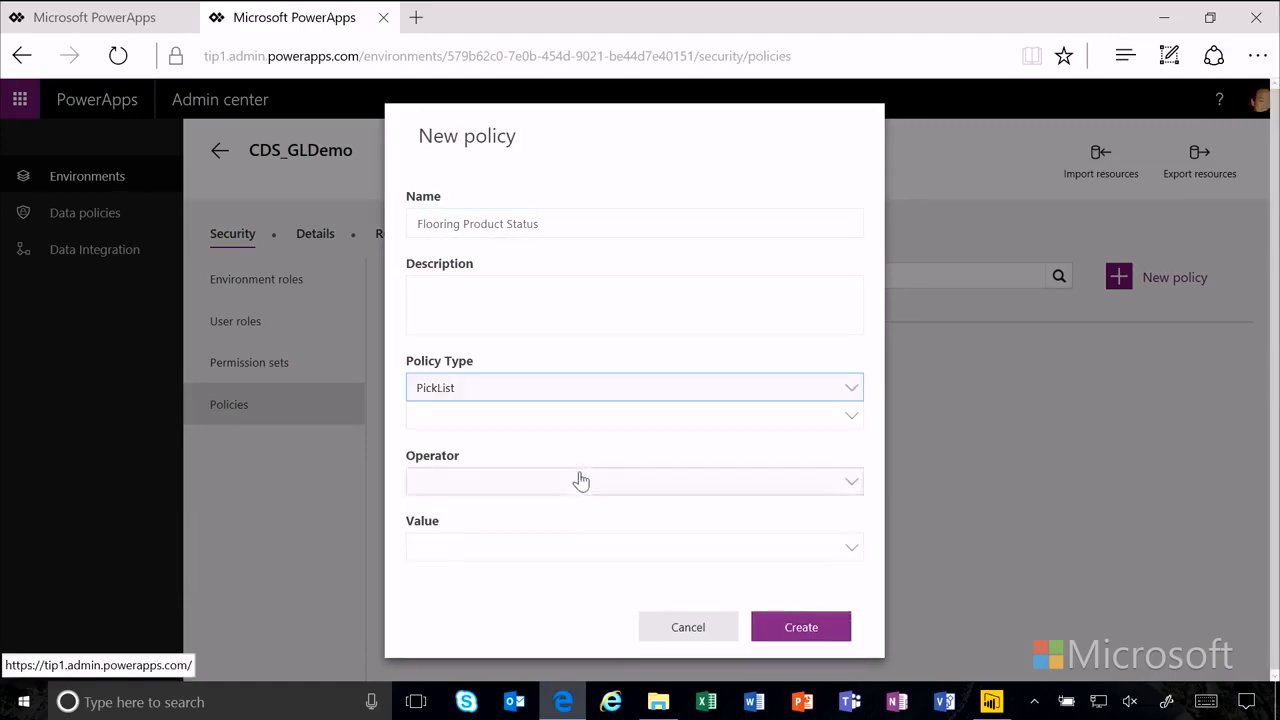
- Base the policy on field Status, operator Equals, value Active, and create it
left_click(634, 414)
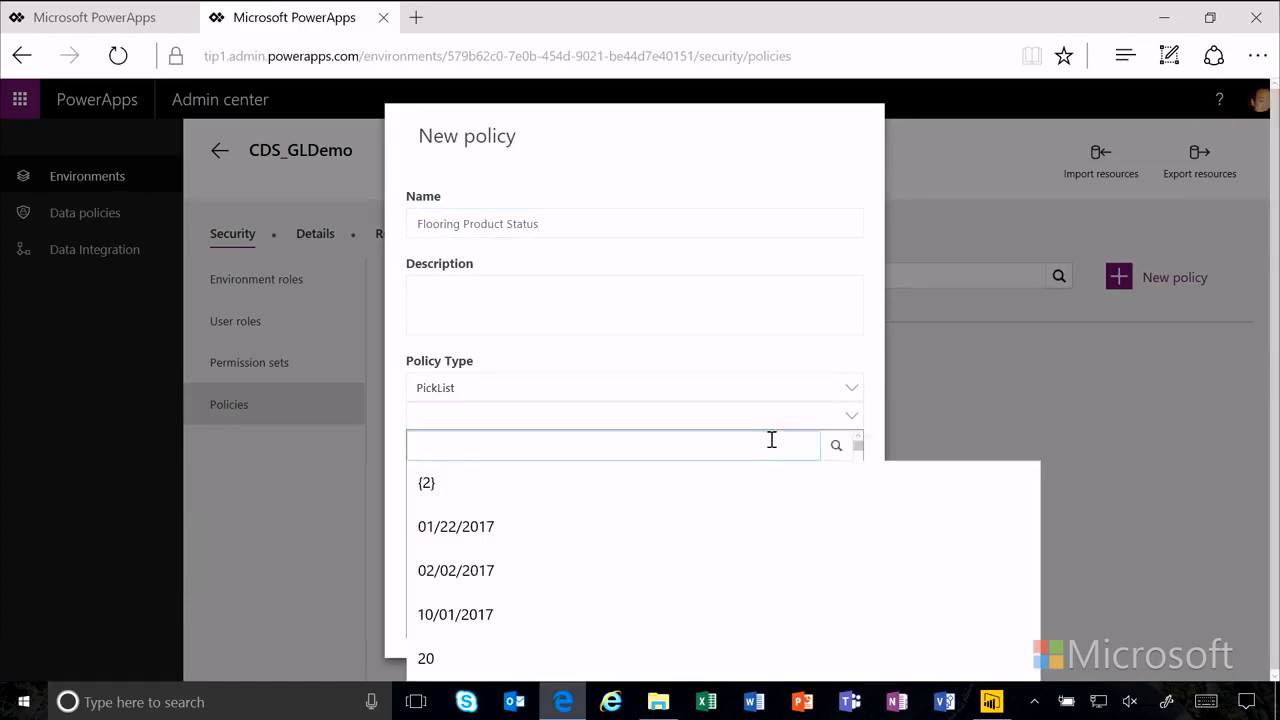
type("status")
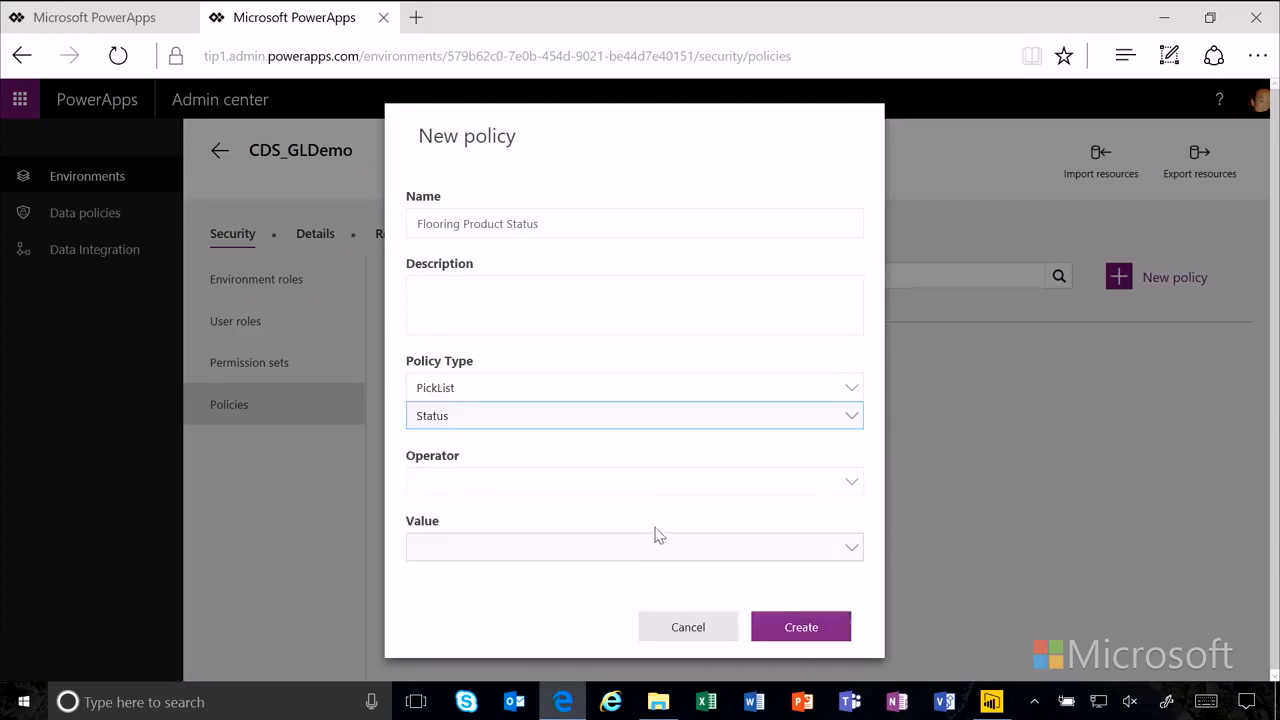
left_click(634, 480)
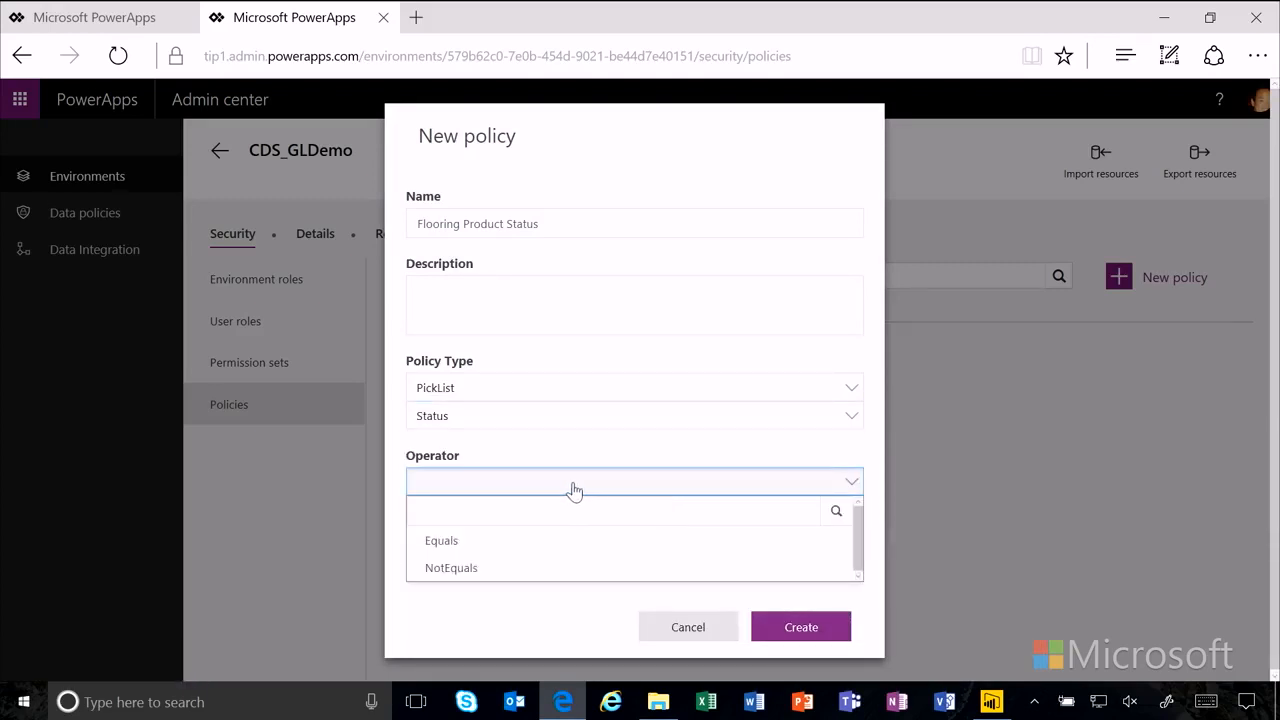
left_click(440, 540)
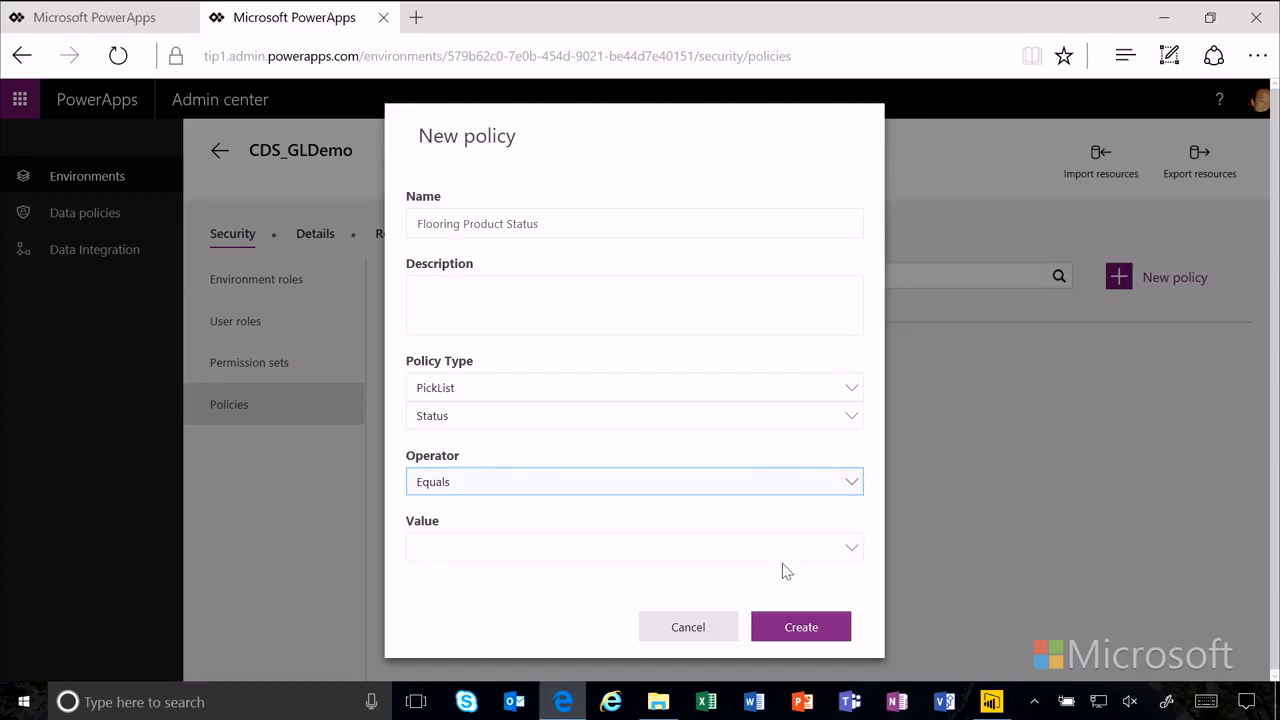
mouse_move(804, 562)
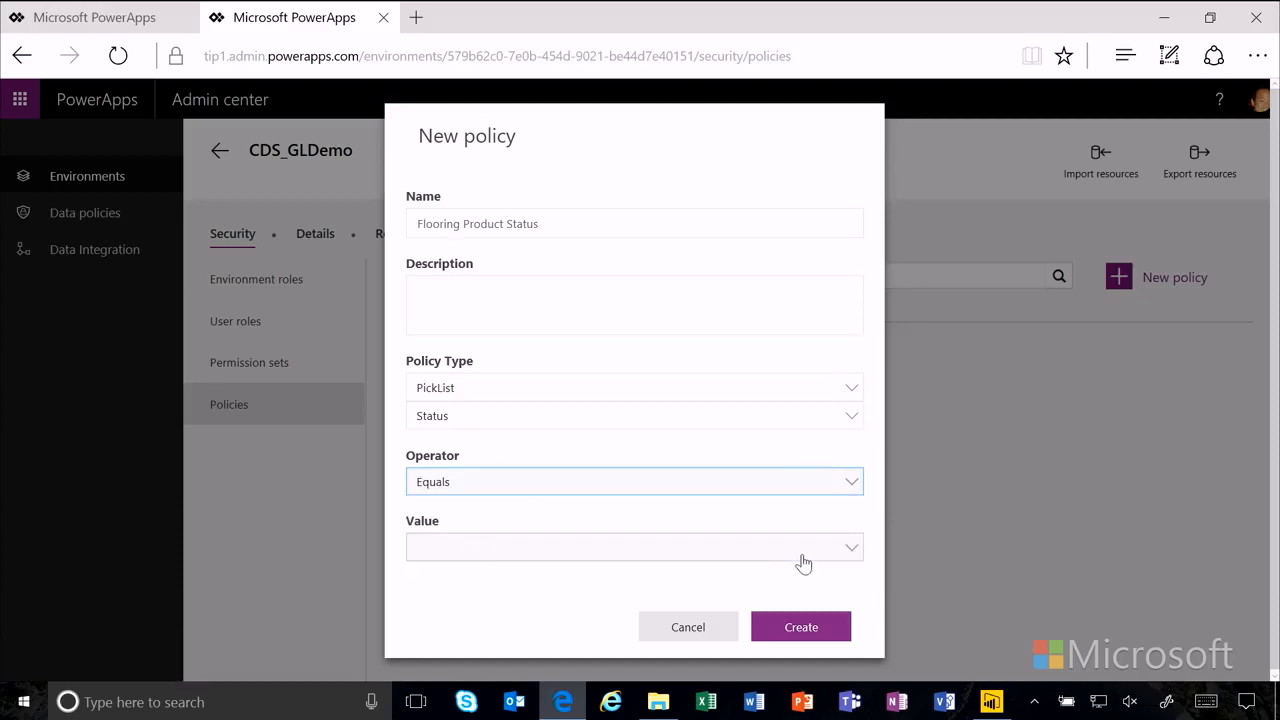
left_click(634, 548)
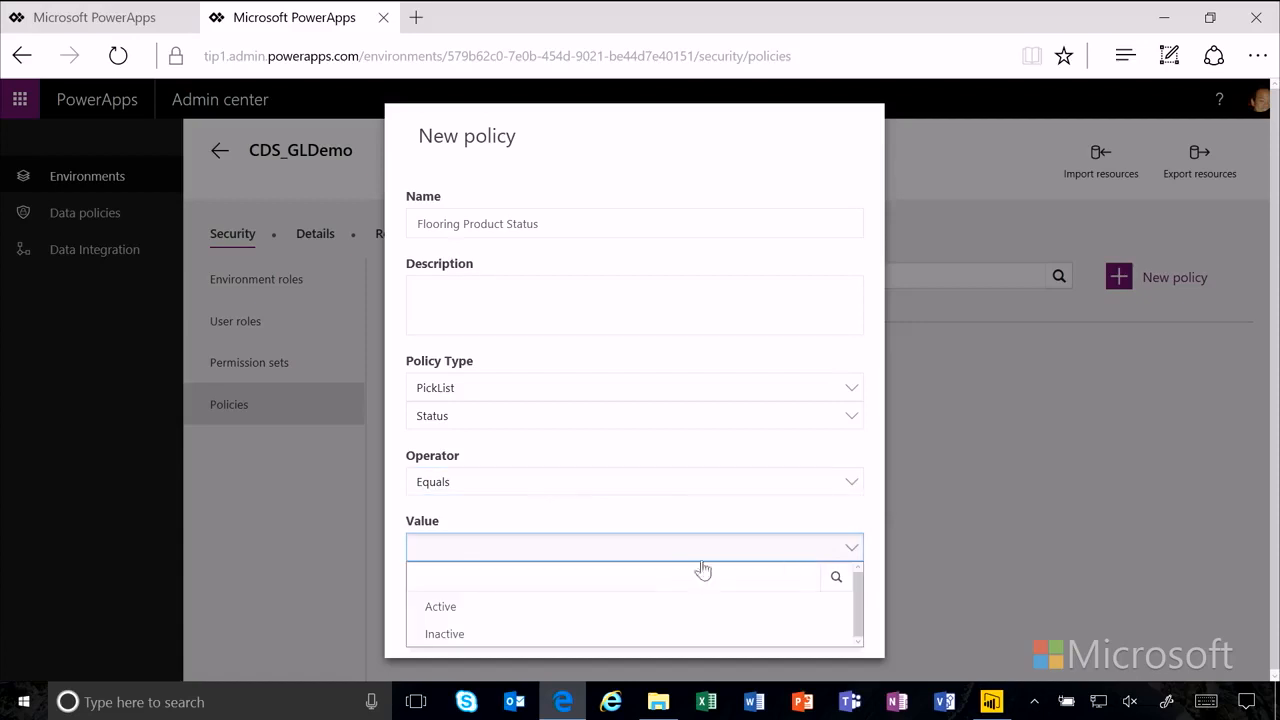
left_click(440, 606)
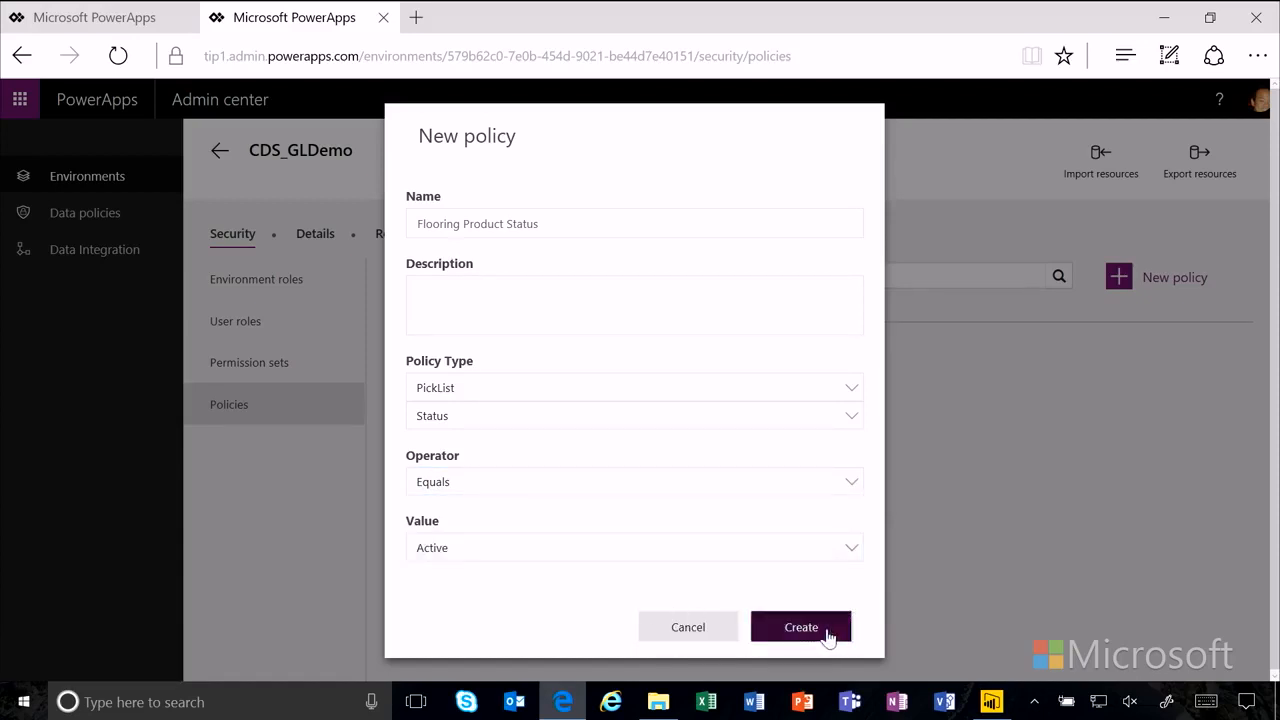
left_click(800, 628)
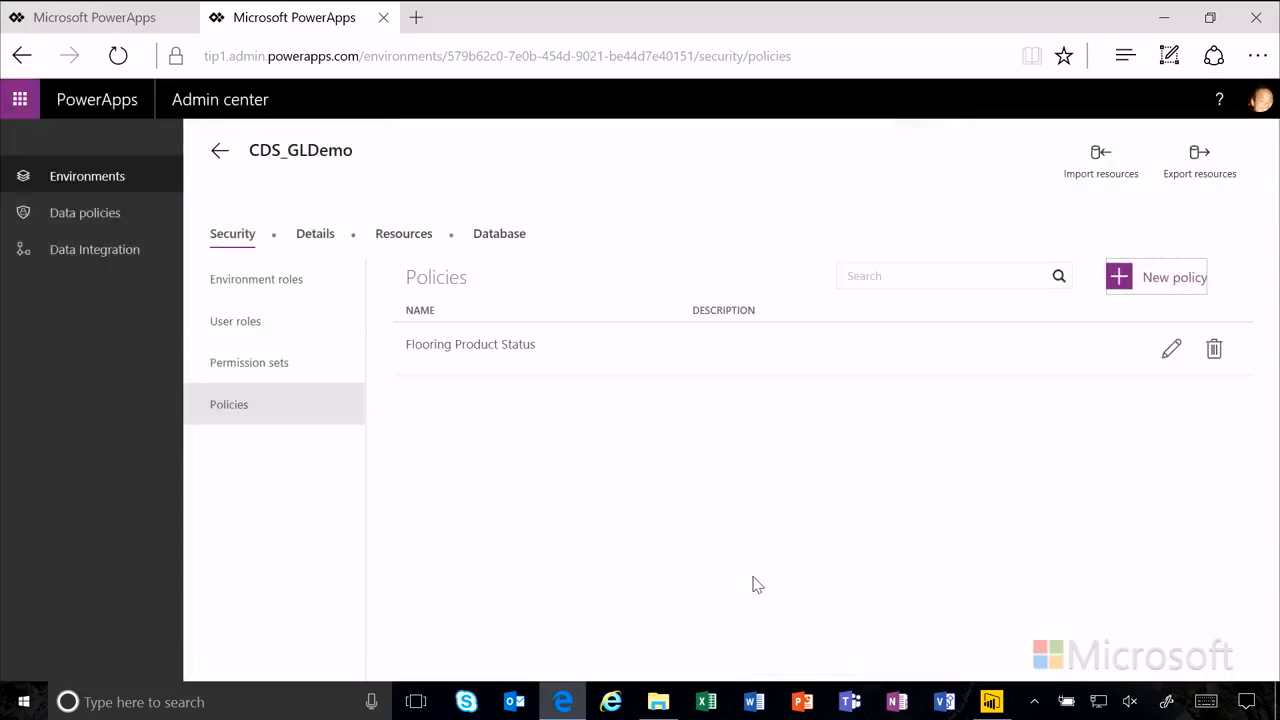
mouse_move(790, 524)
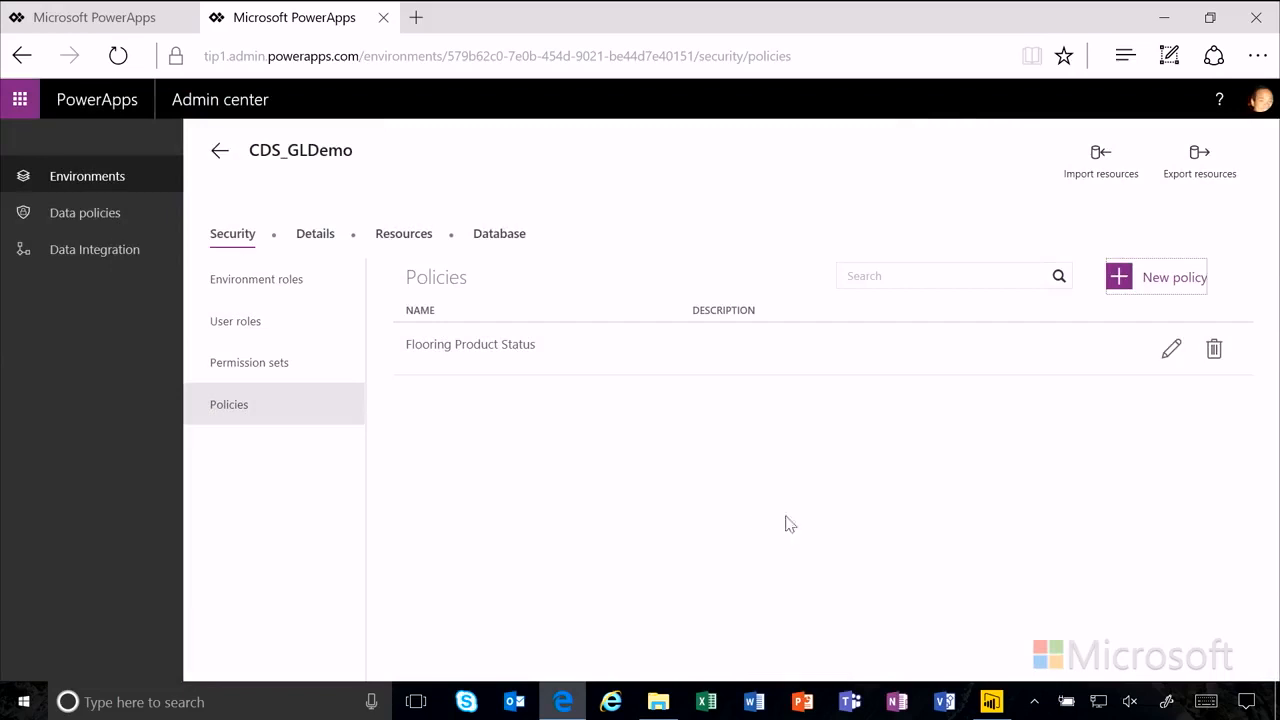
mouse_move(288, 360)
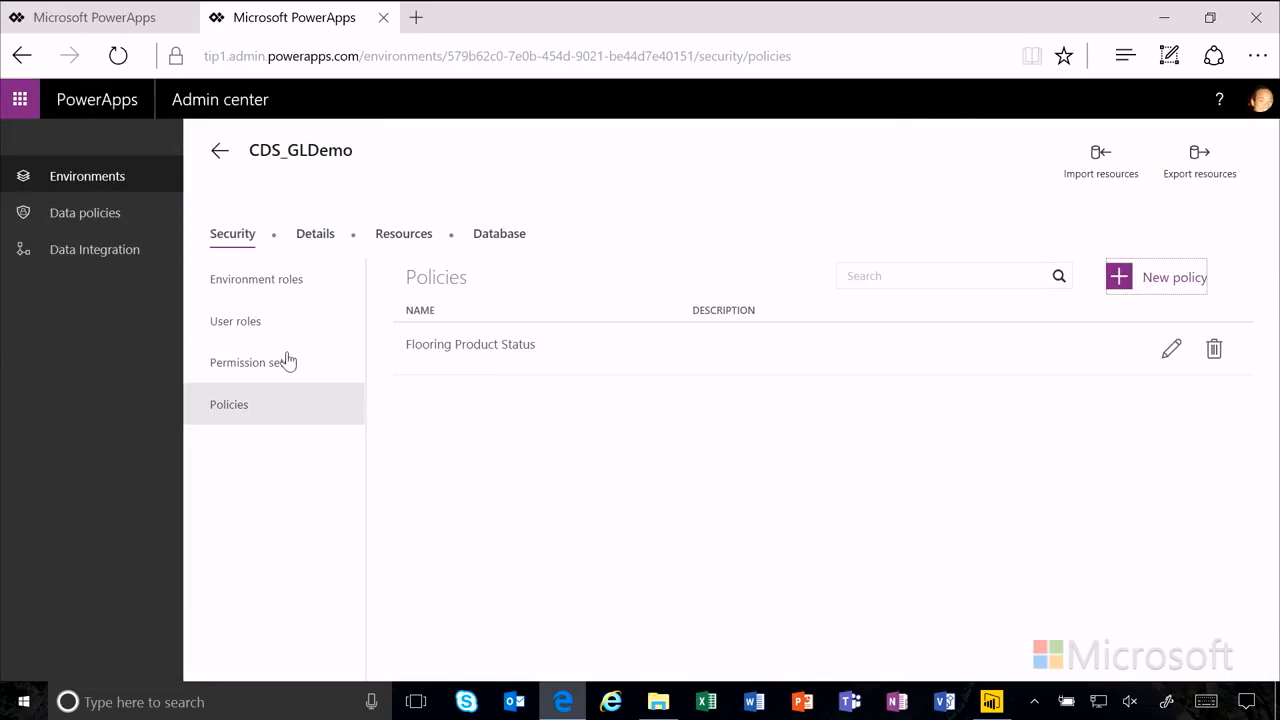
mouse_move(280, 368)
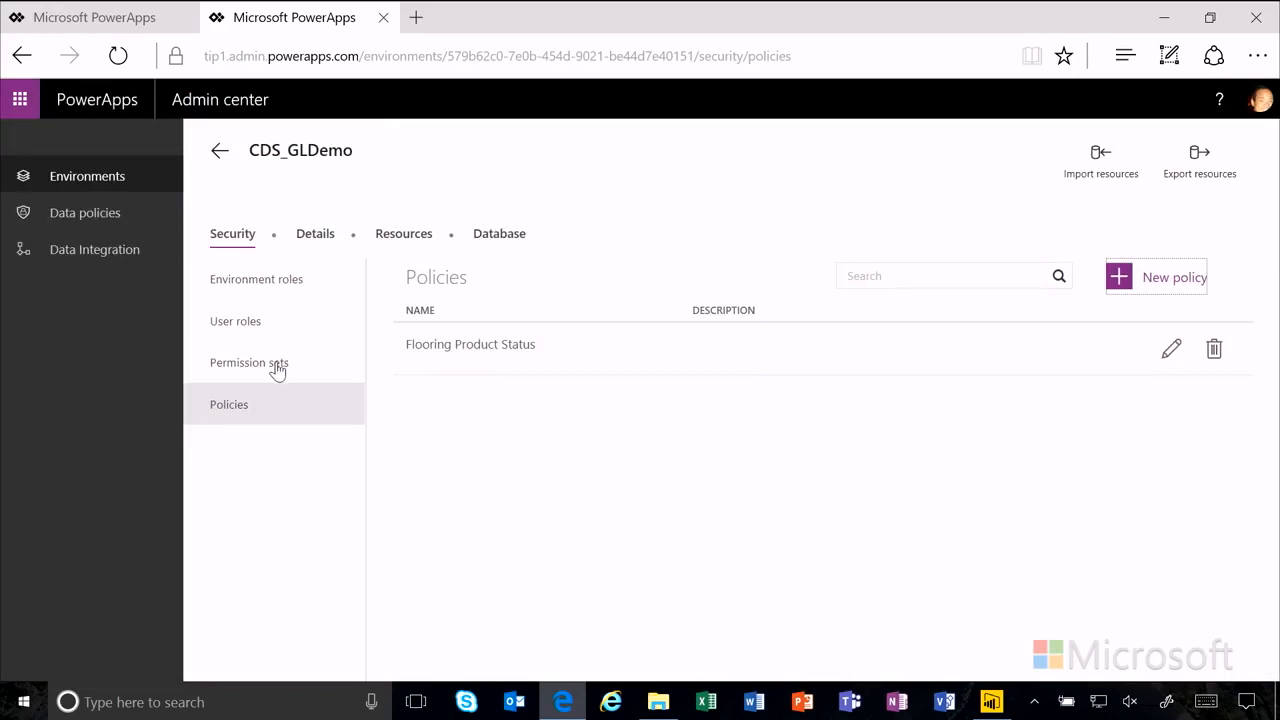
- Show the environment's permission sets, including Flooring Estimate Permission Set
left_click(248, 362)
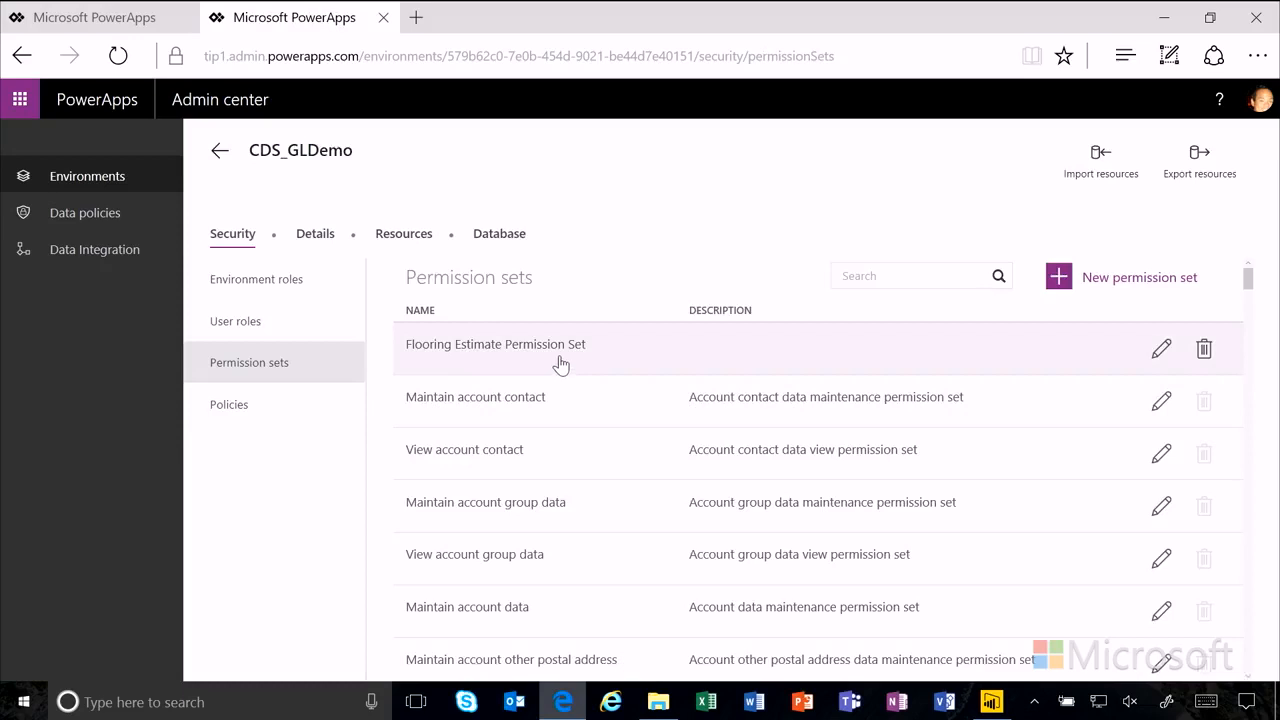
- In Flooring Estimate Permission Set, go to FlooringEstimates and start policy assignment for its permissions
left_click(496, 344)
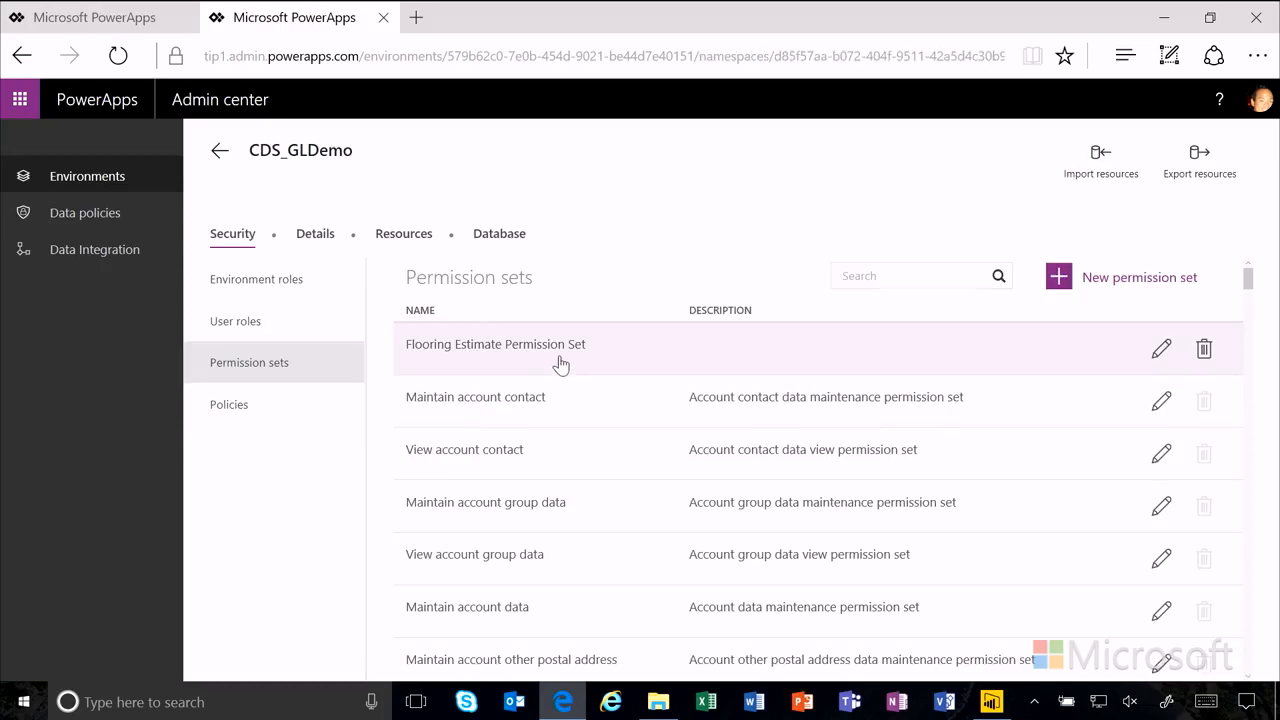
left_click(496, 344)
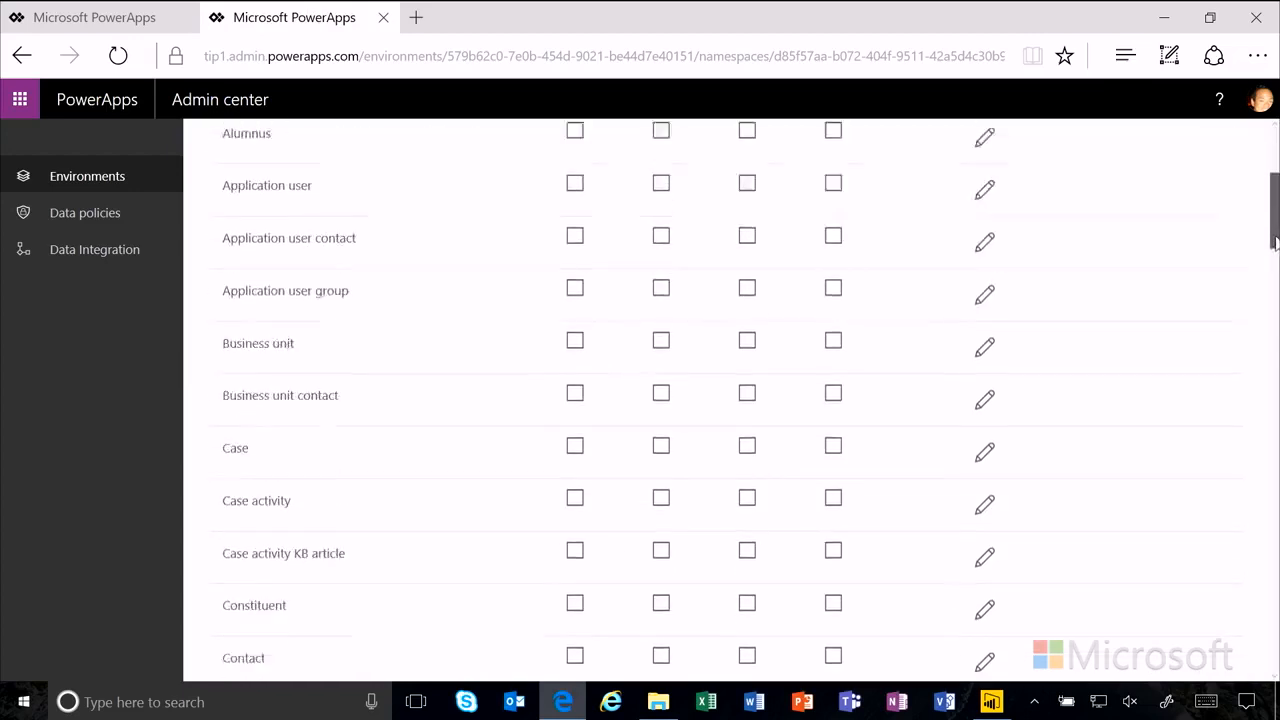
scroll("down", 3)
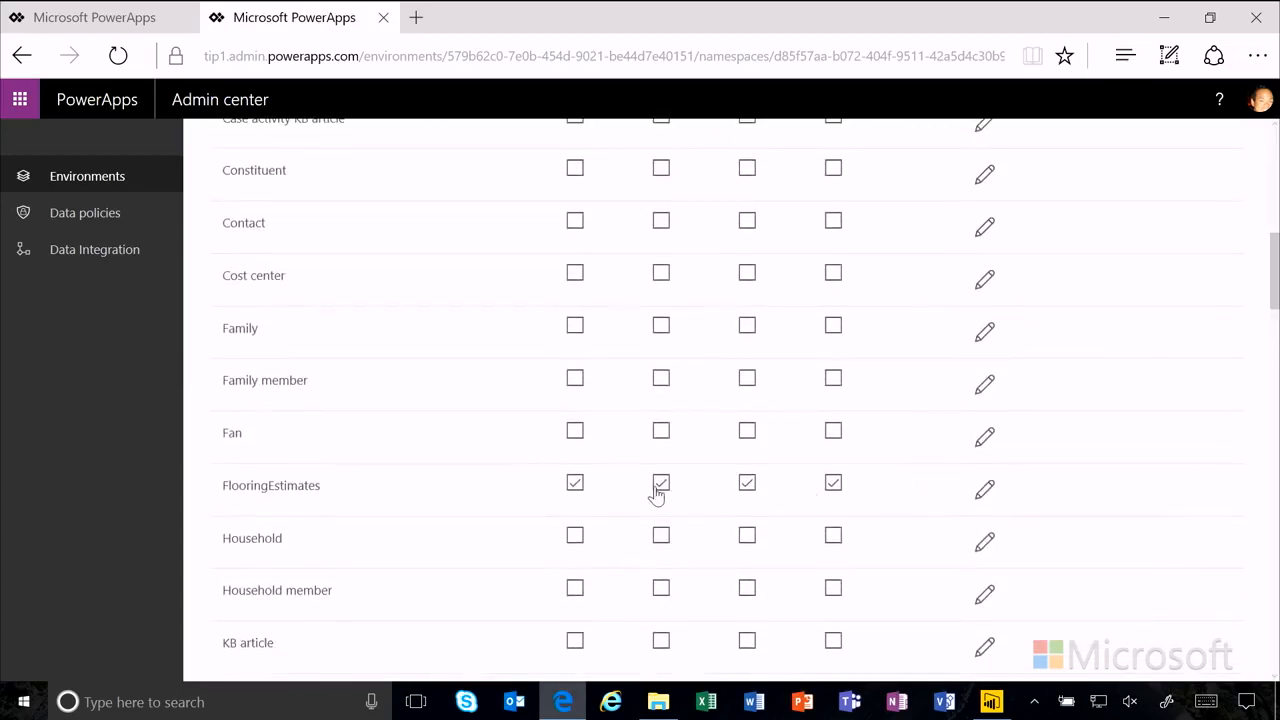
mouse_move(952, 500)
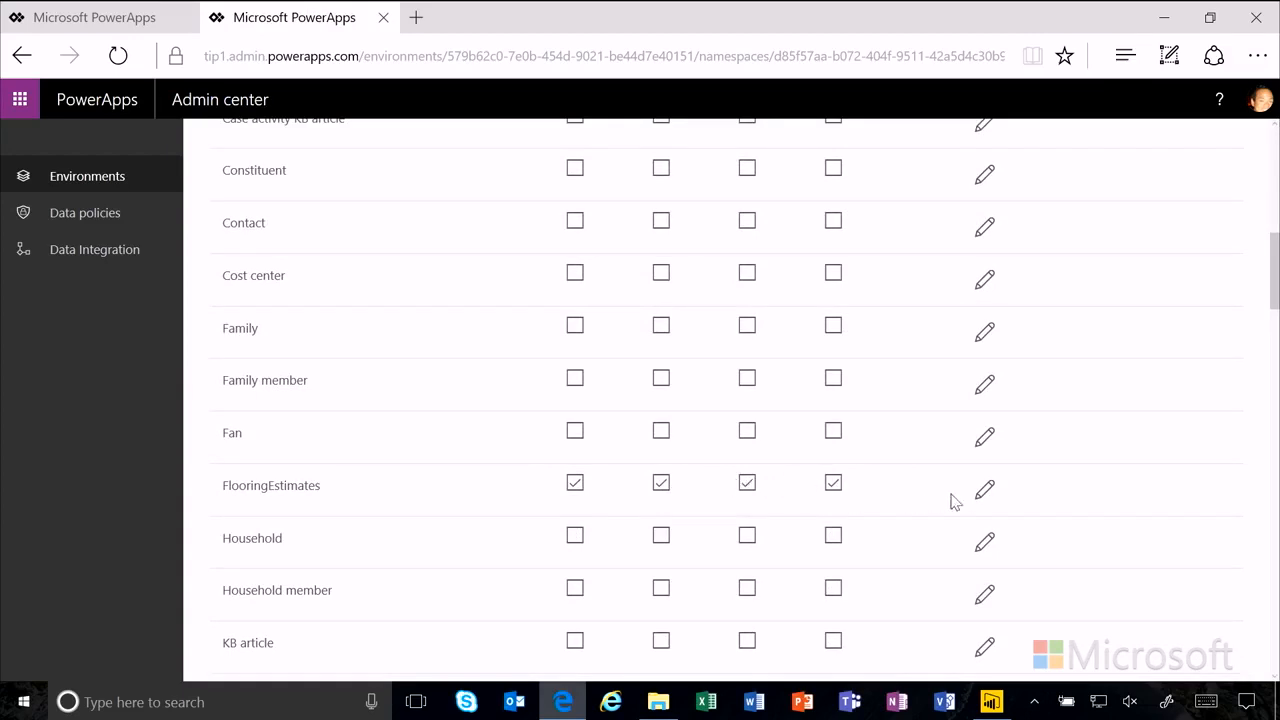
mouse_move(984, 492)
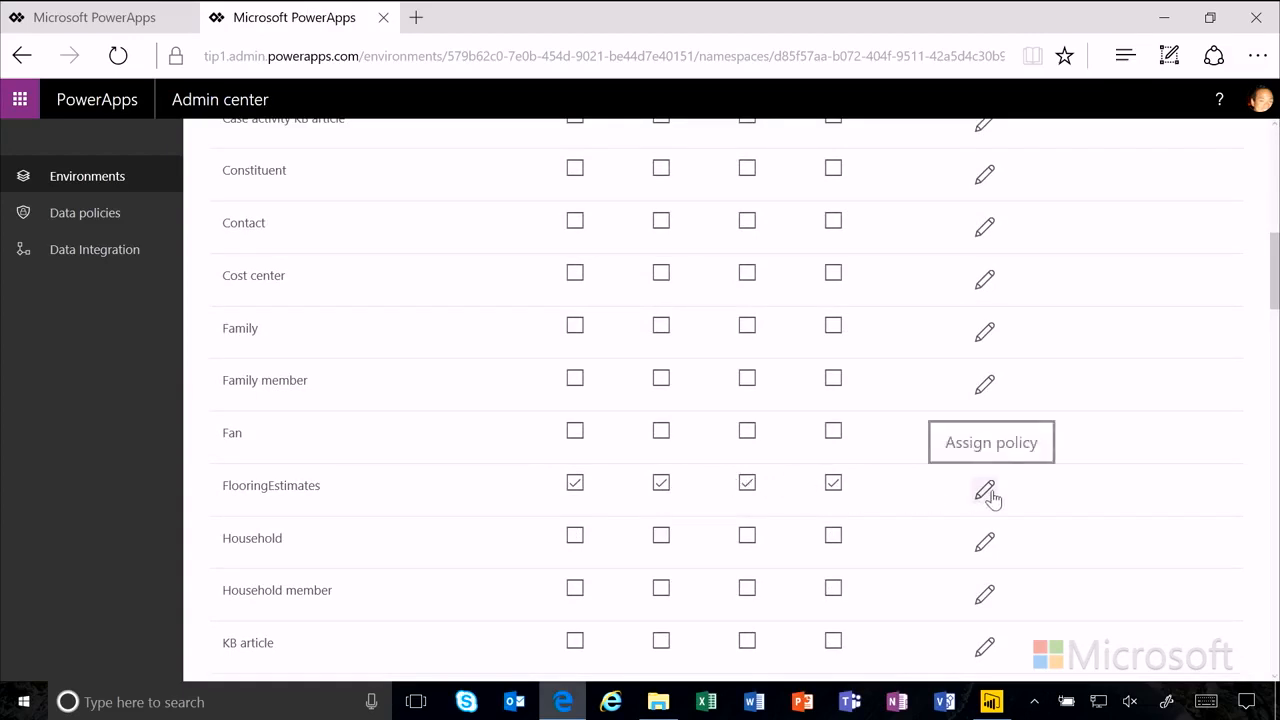
left_click(984, 496)
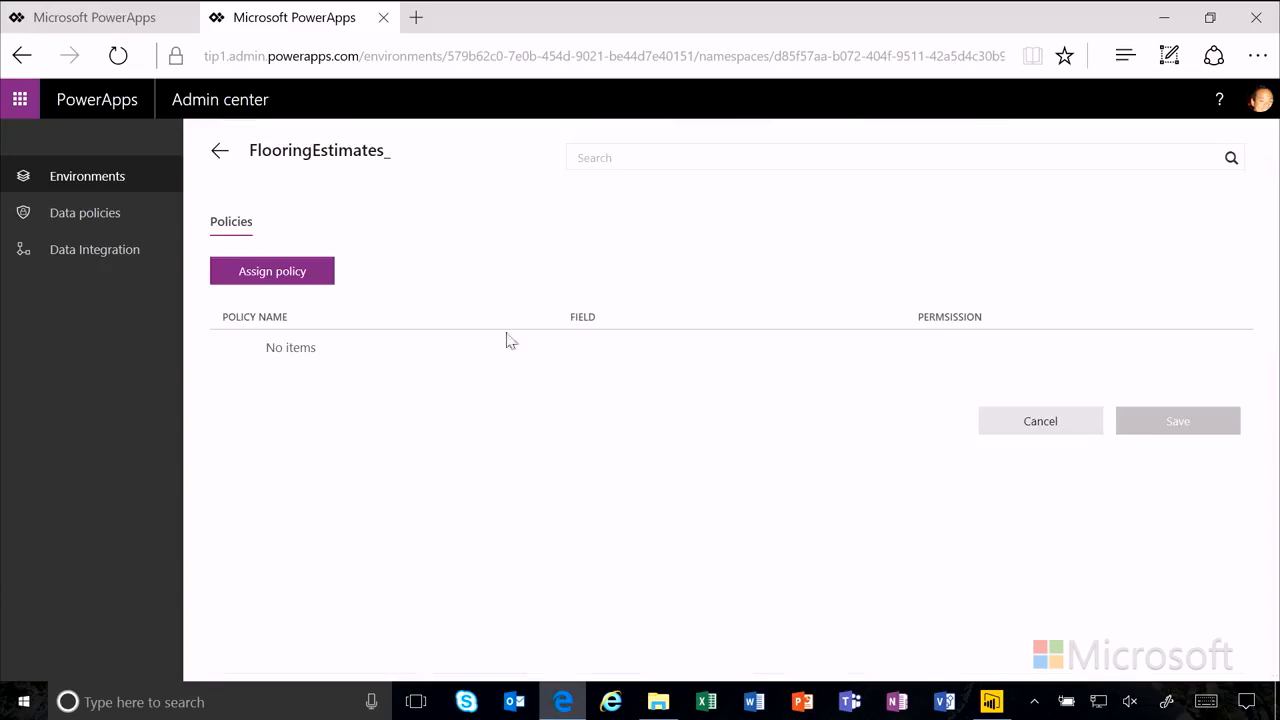
- Assign Flooring Product Status on the Status field to Create, Read, Update and Delete
left_click(272, 270)
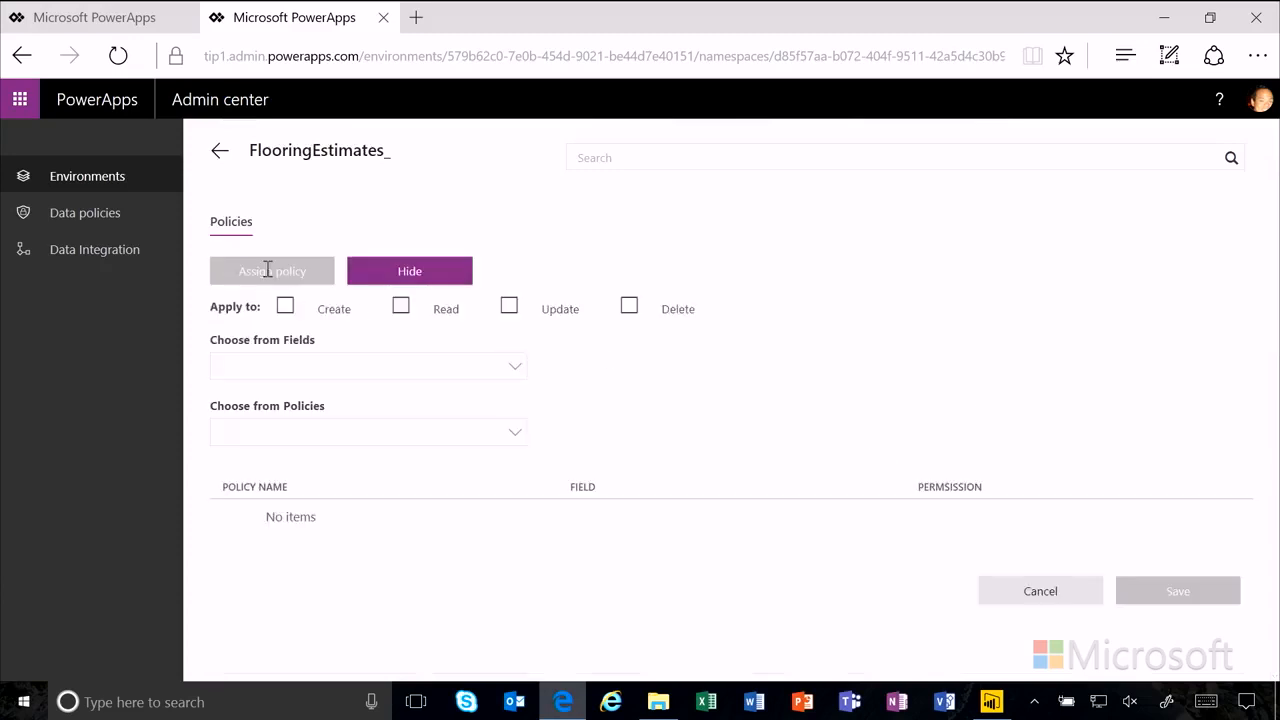
left_click(284, 304)
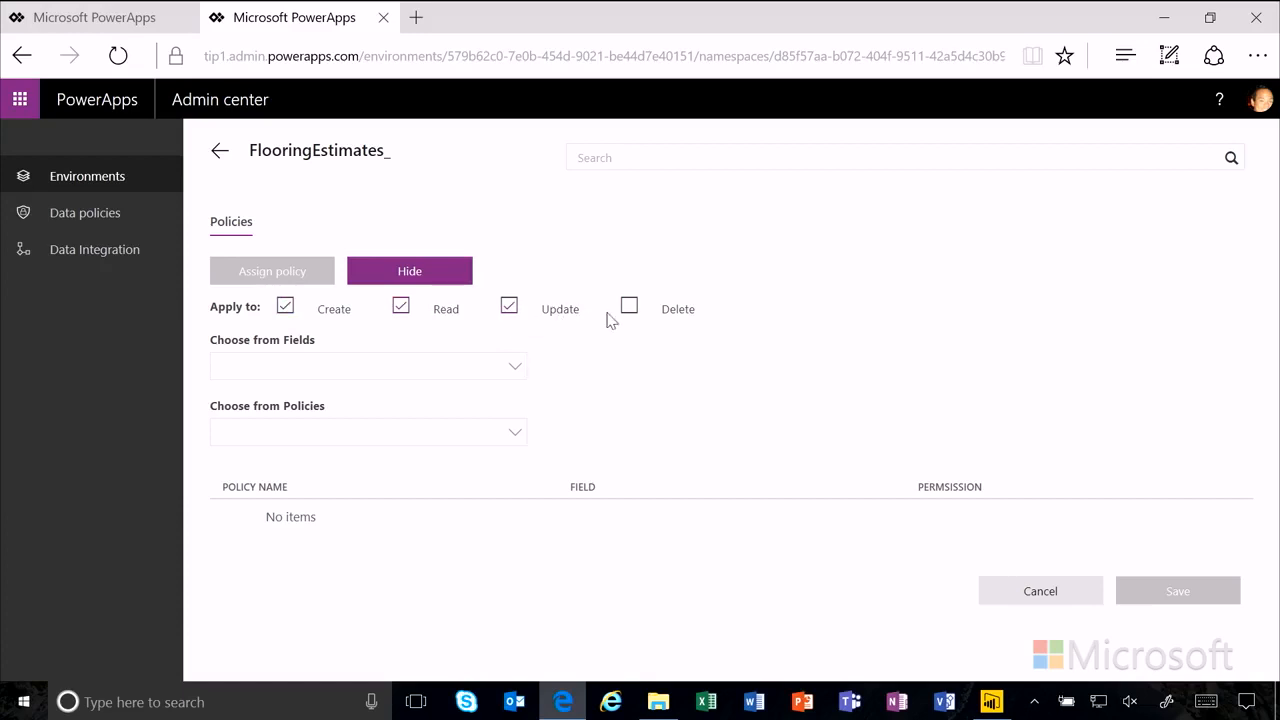
left_click(628, 304)
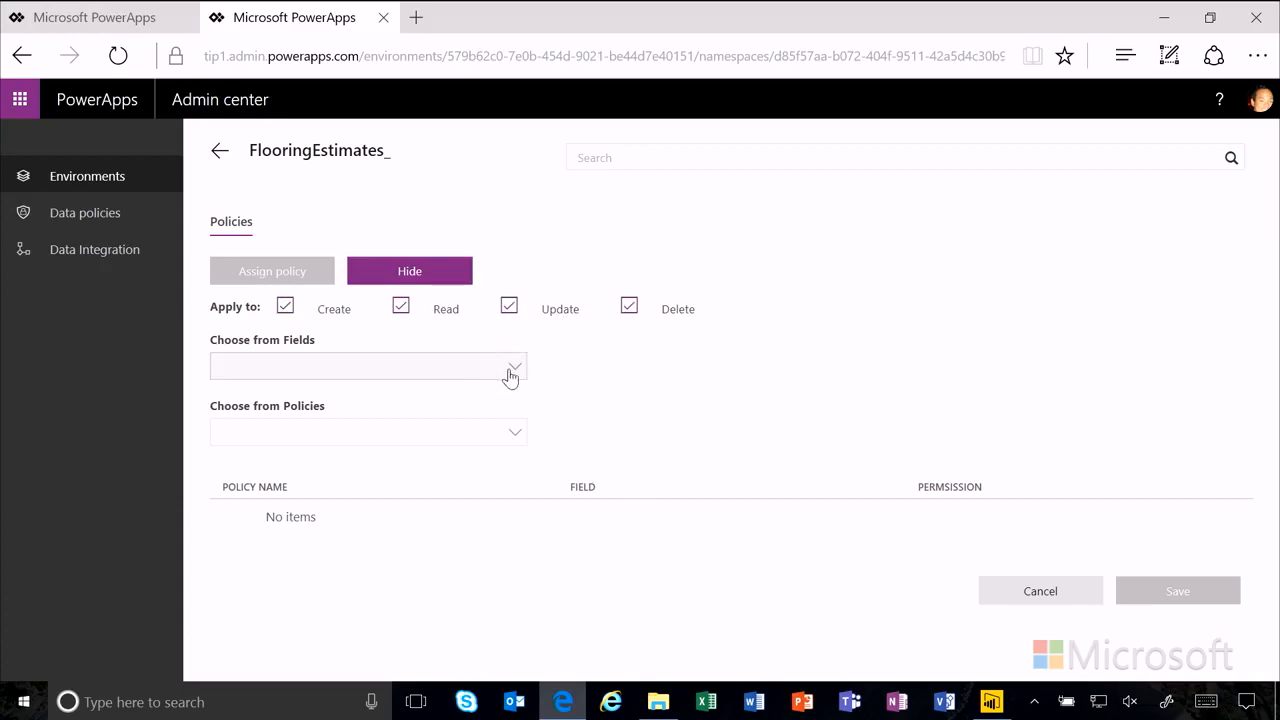
left_click(512, 364)
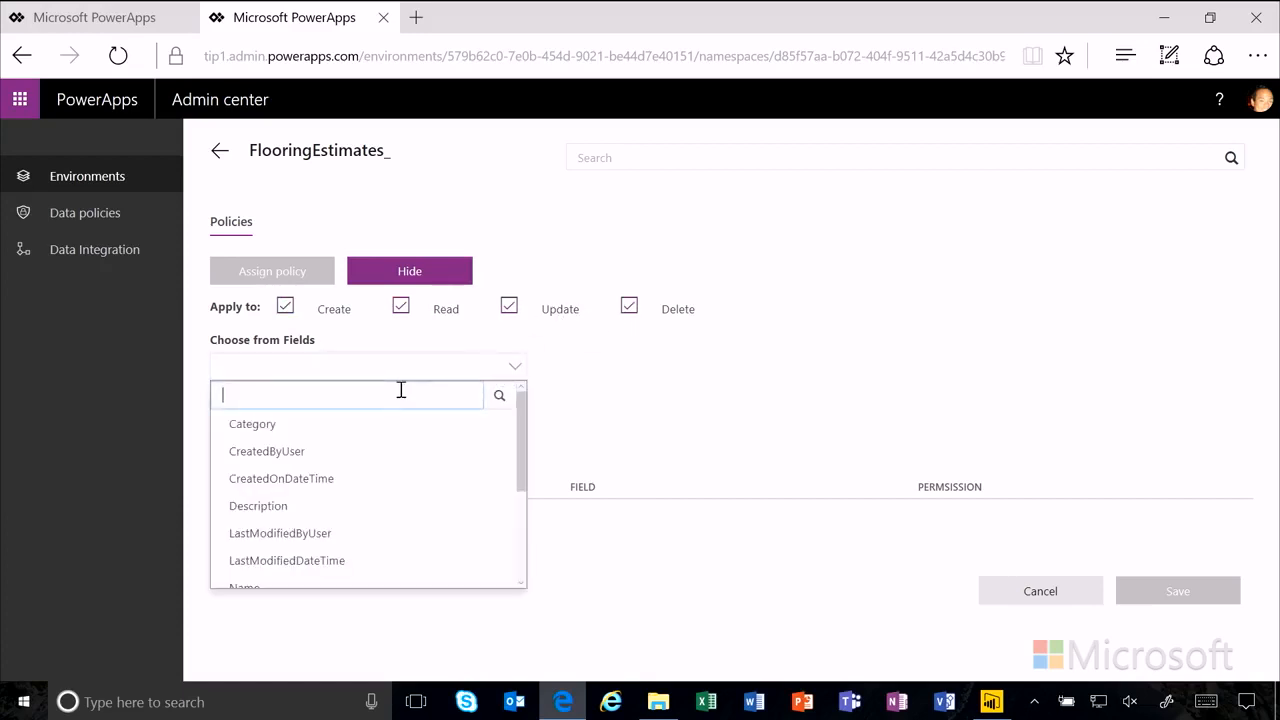
type("statu")
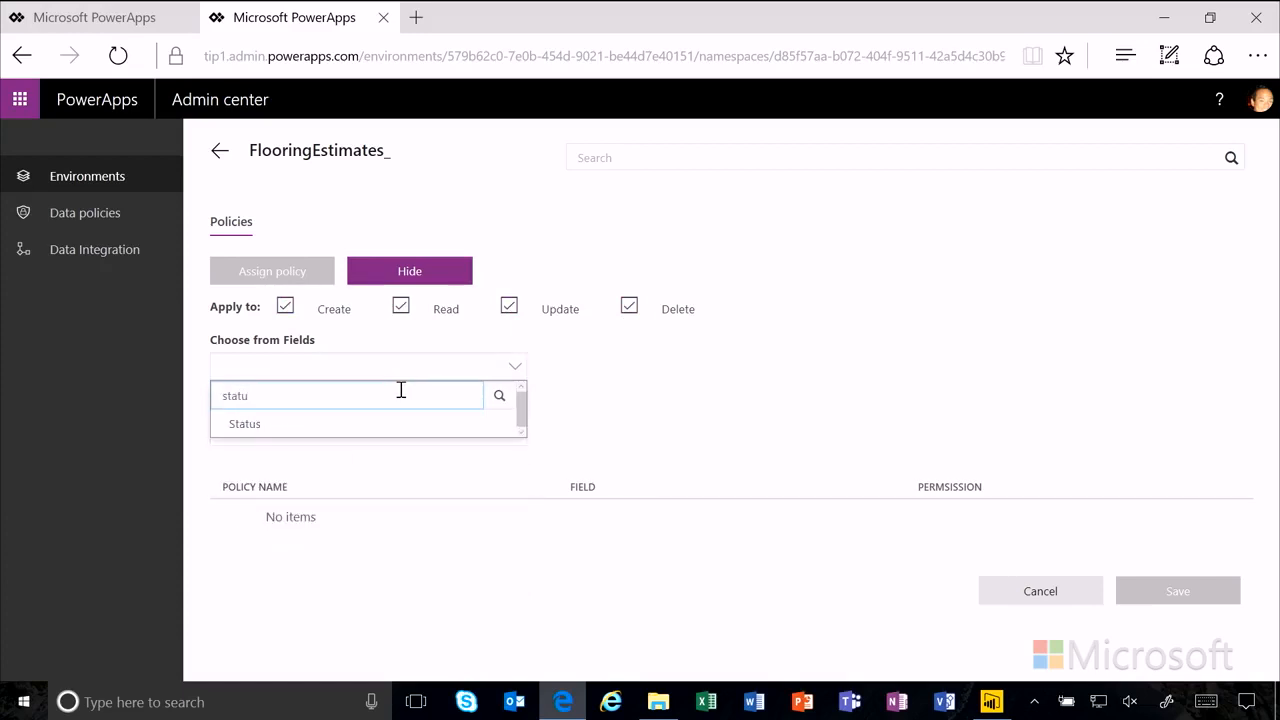
left_click(244, 424)
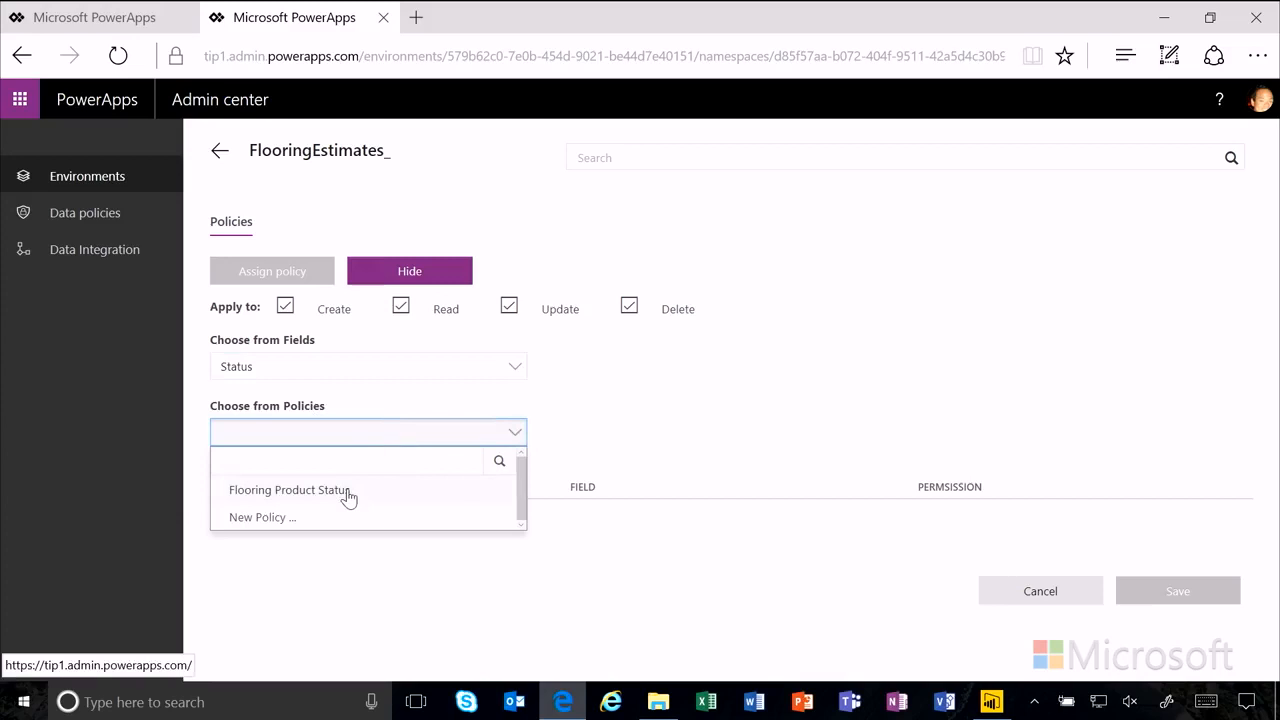
left_click(288, 488)
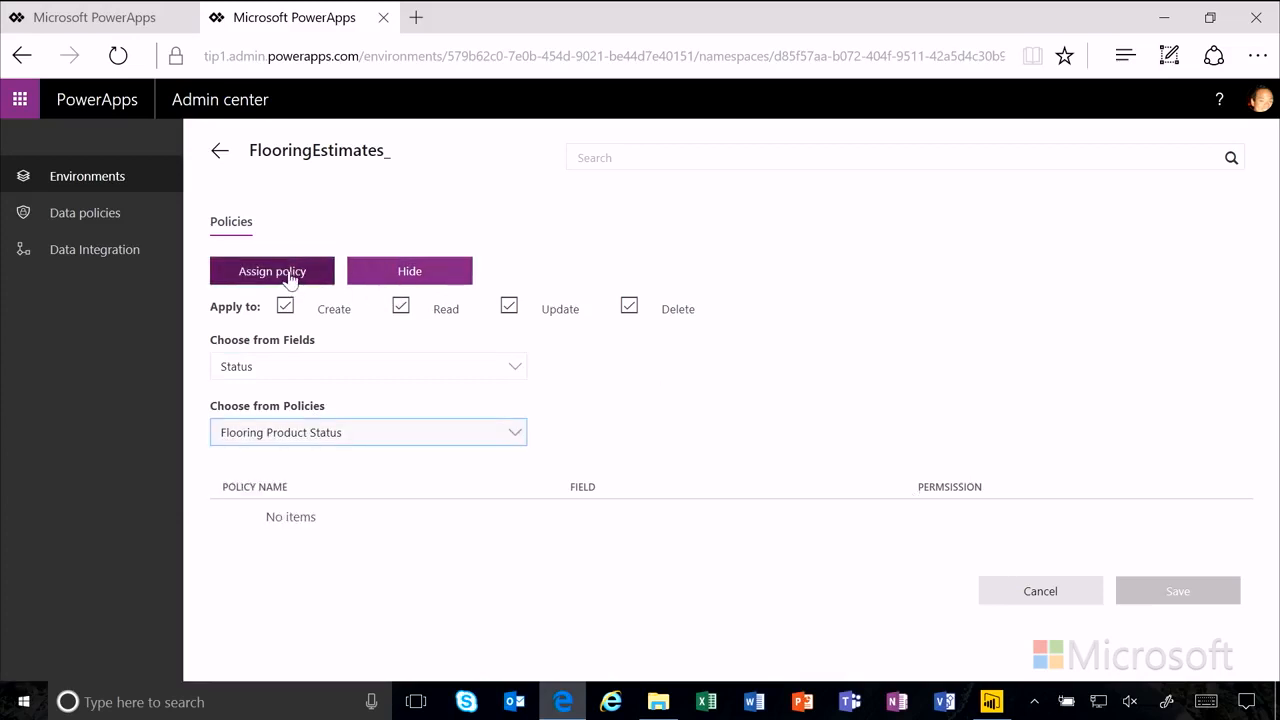
left_click(272, 270)
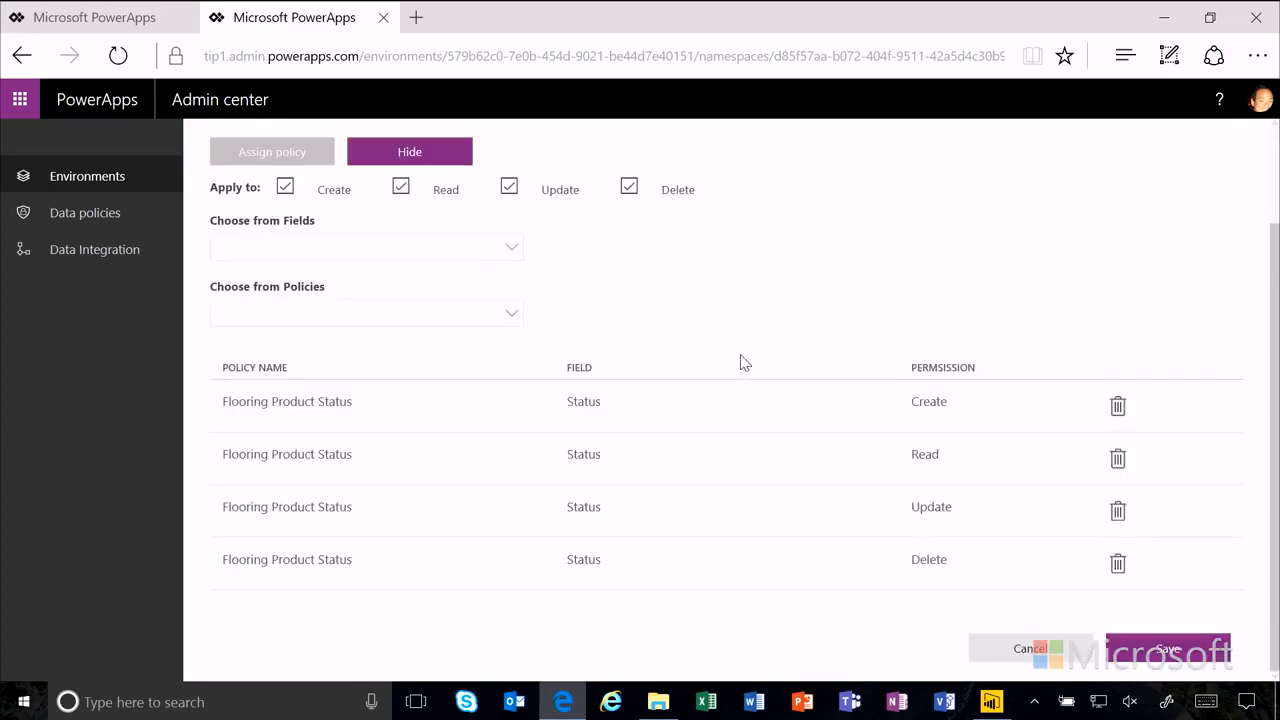
mouse_move(730, 400)
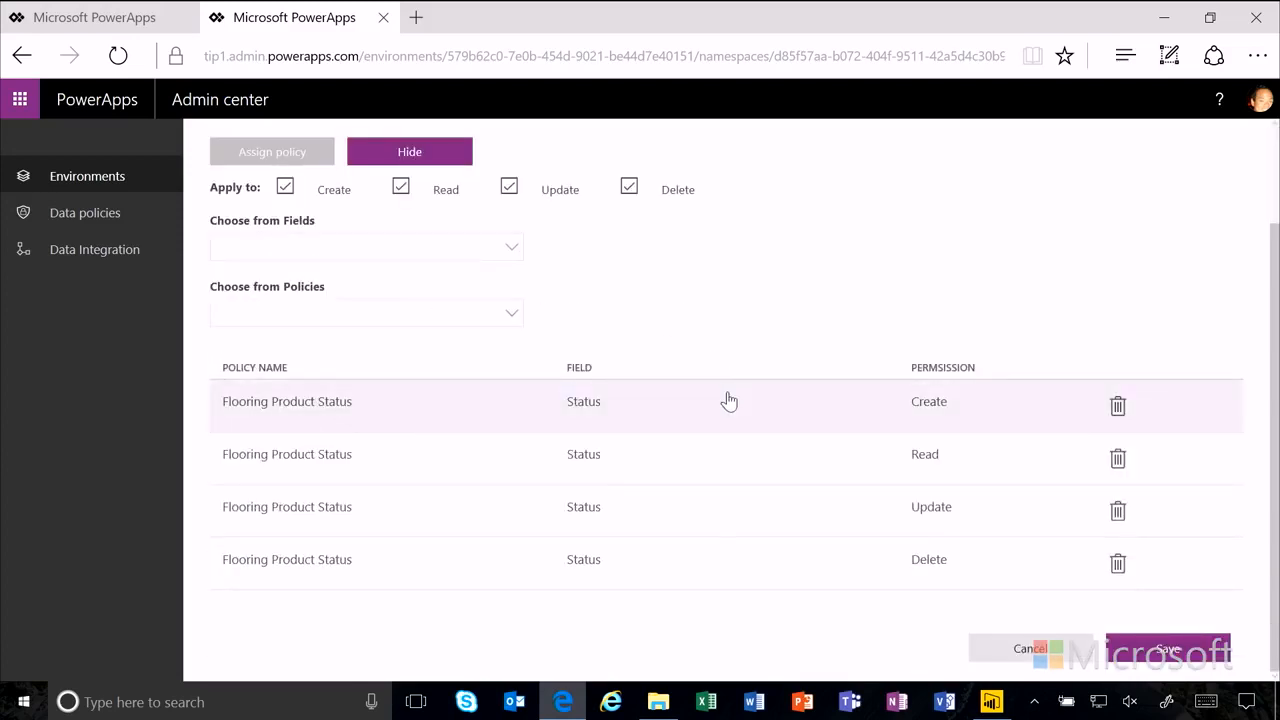
mouse_move(652, 460)
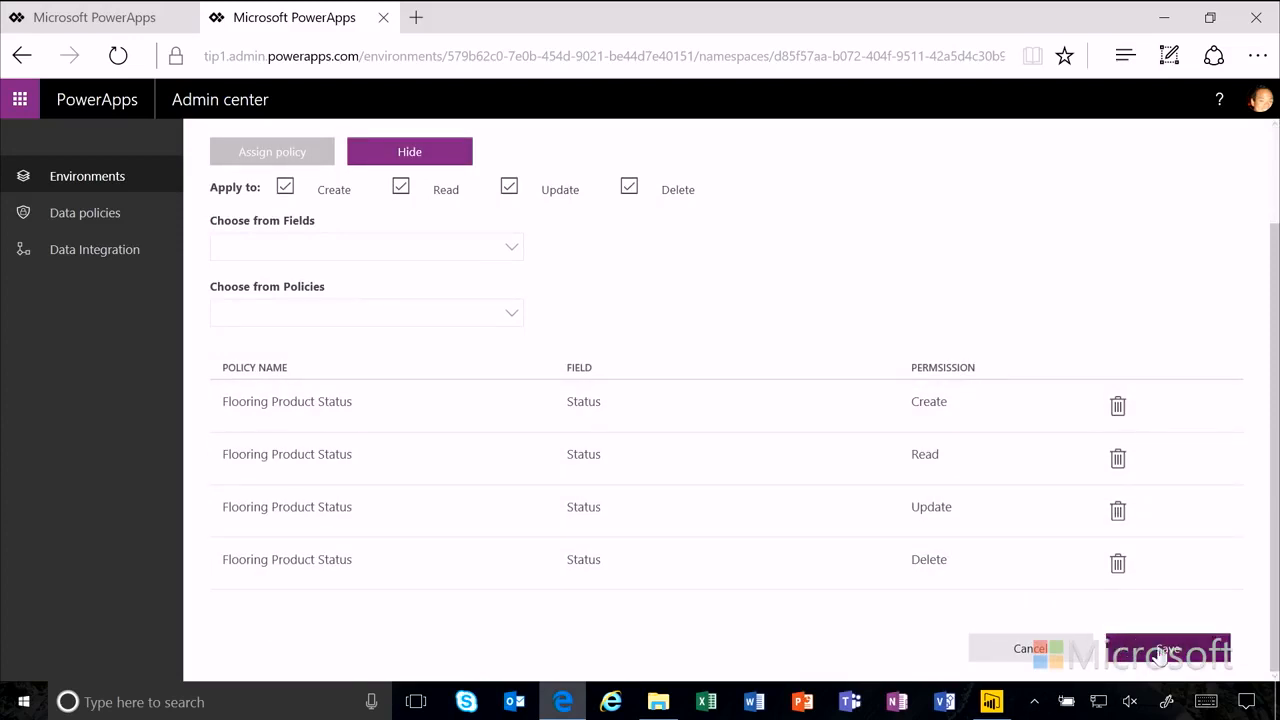
scroll("up", 3)
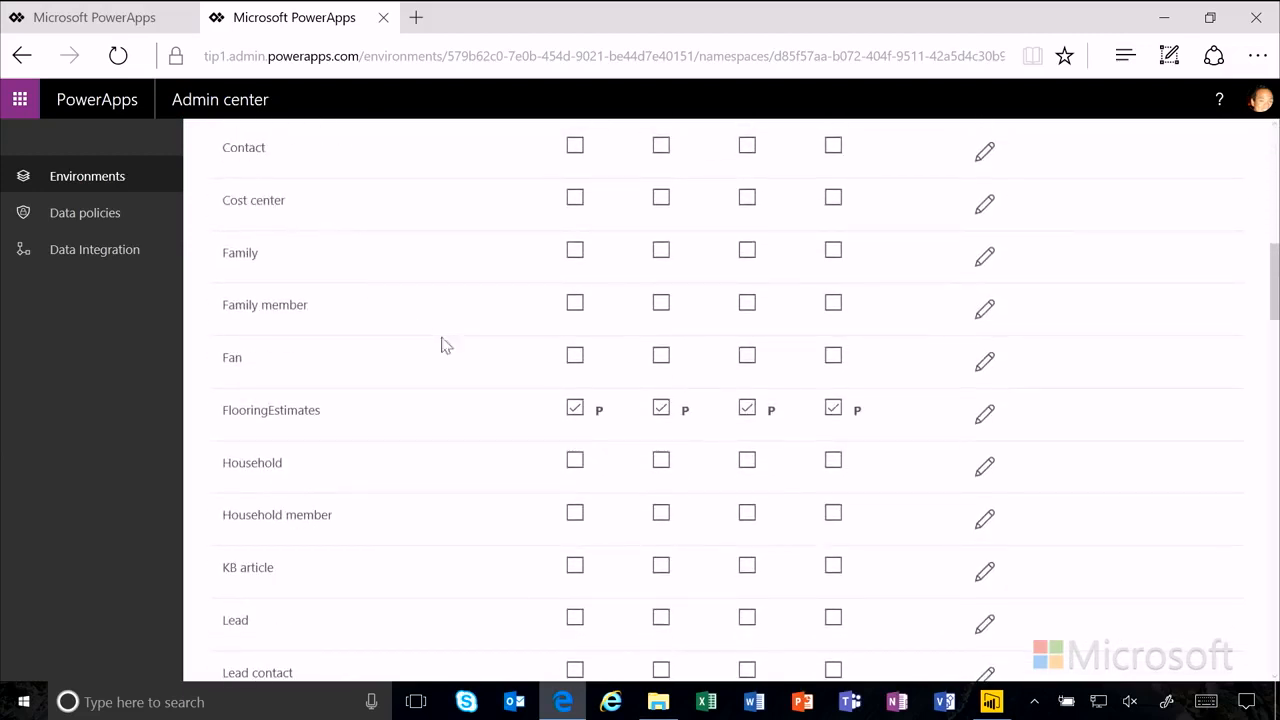
mouse_move(576, 442)
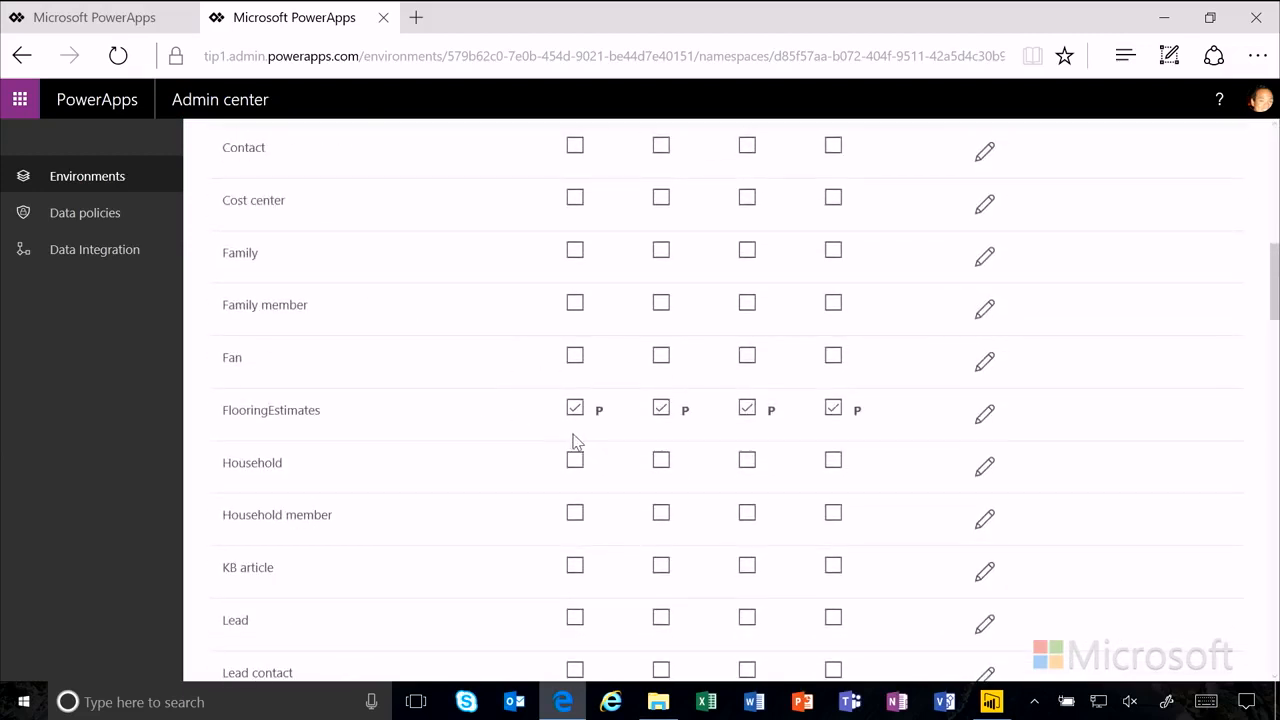
mouse_move(650, 444)
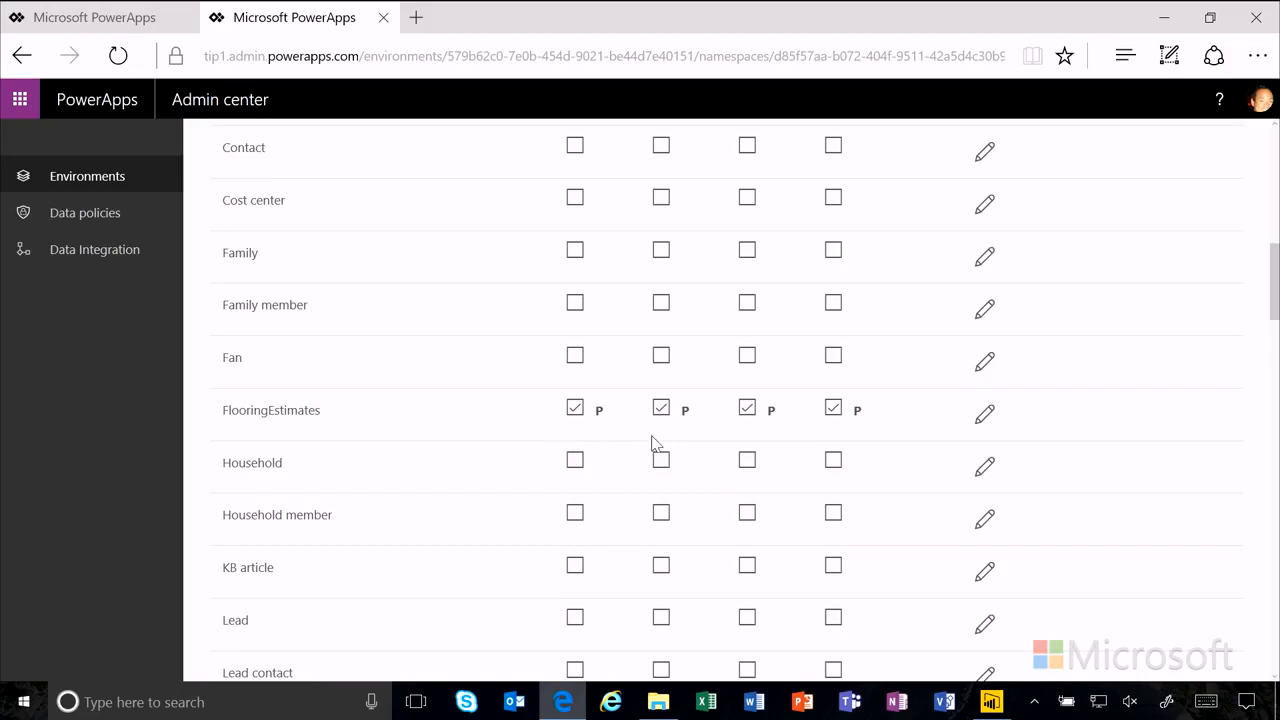